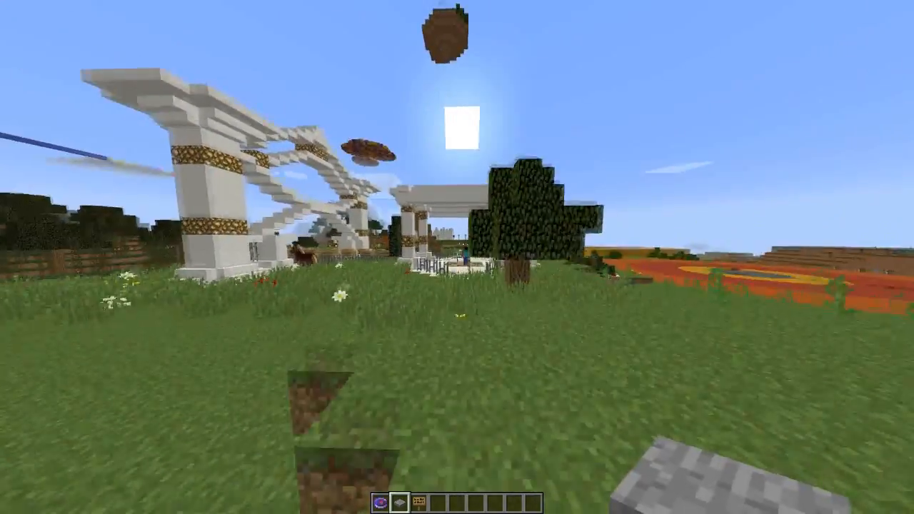
mouse_move(457, 257)
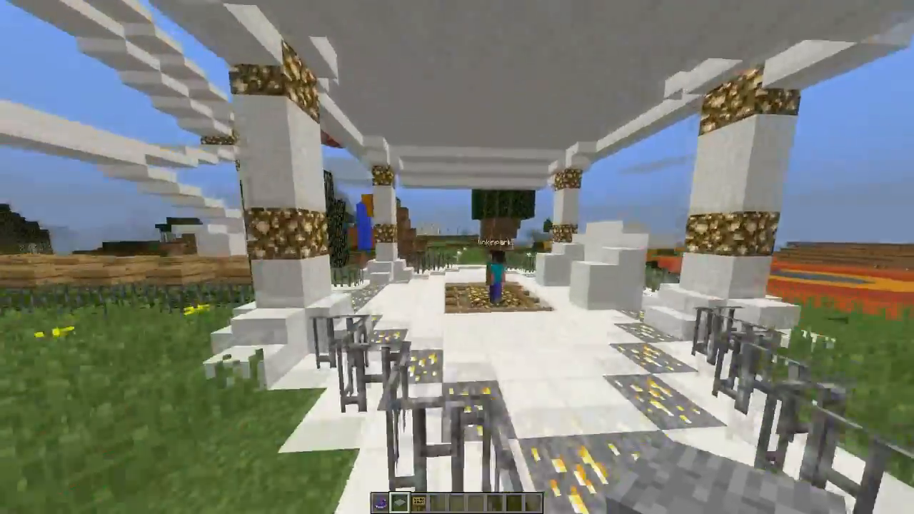
mouse_move(457, 257)
type("[sur")
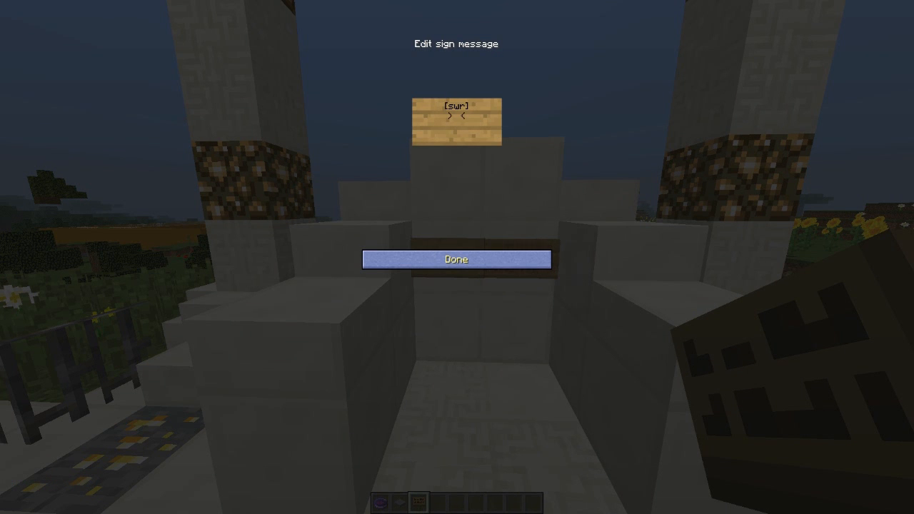
- Write 'join' on the [swr] sign's second line and confirm the sign
type("joi")
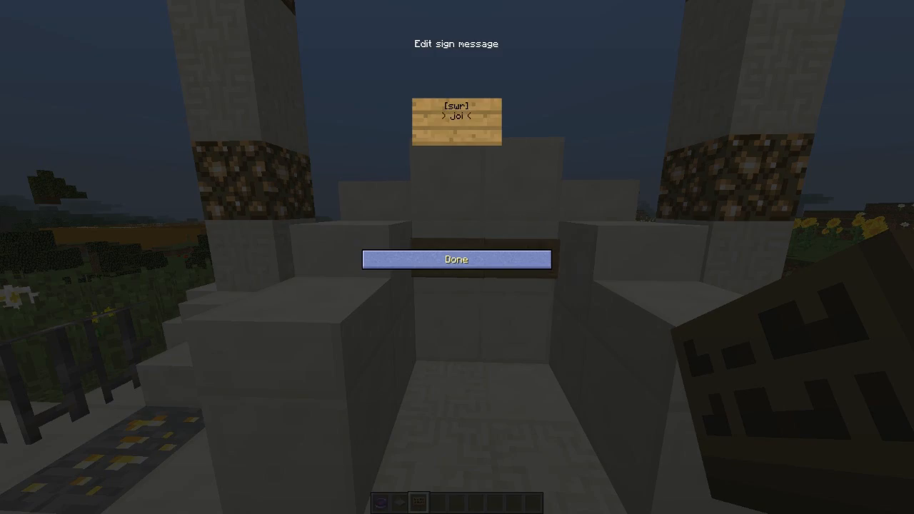
left_click(456, 259)
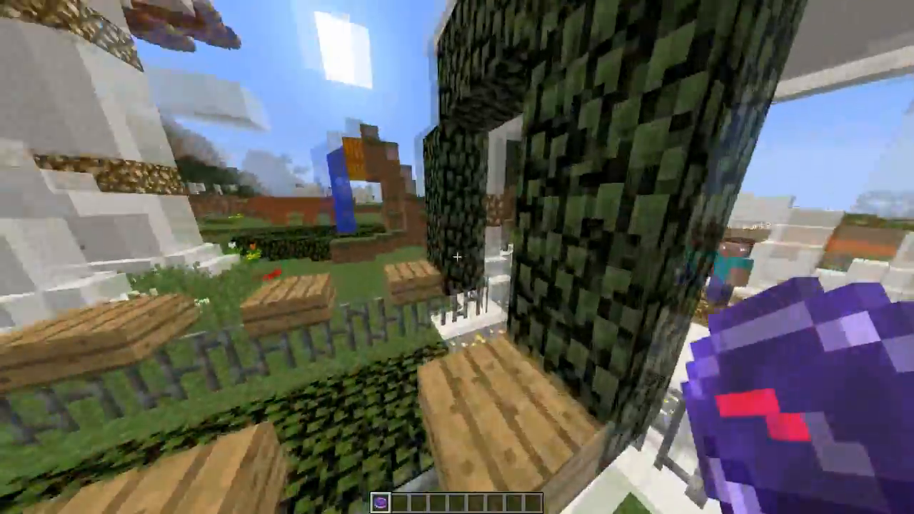
mouse_move(457, 258)
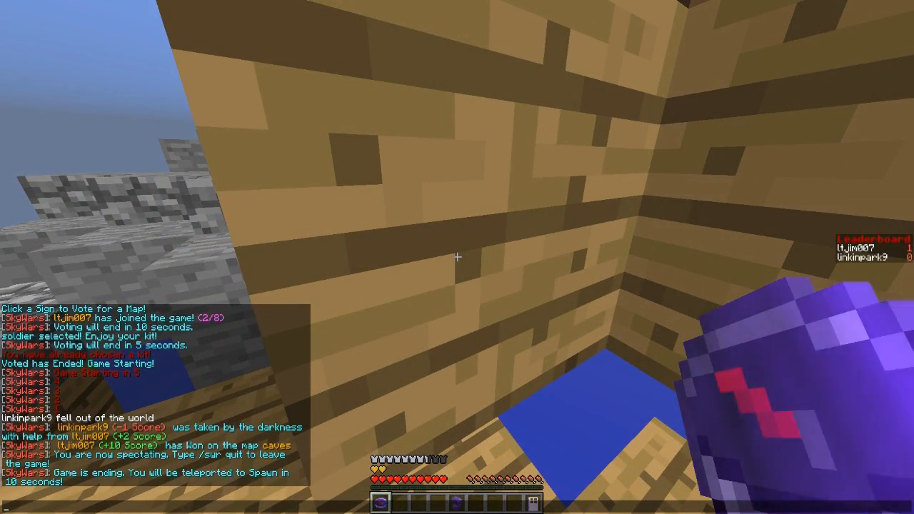
- Pause with Esc, then resume play at the lobby spawn after the match
key("Escape")
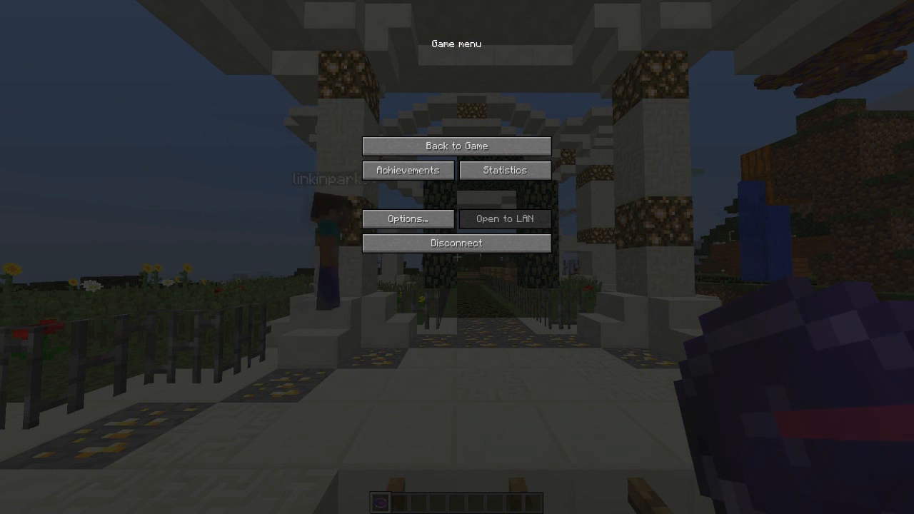
left_click(456, 146)
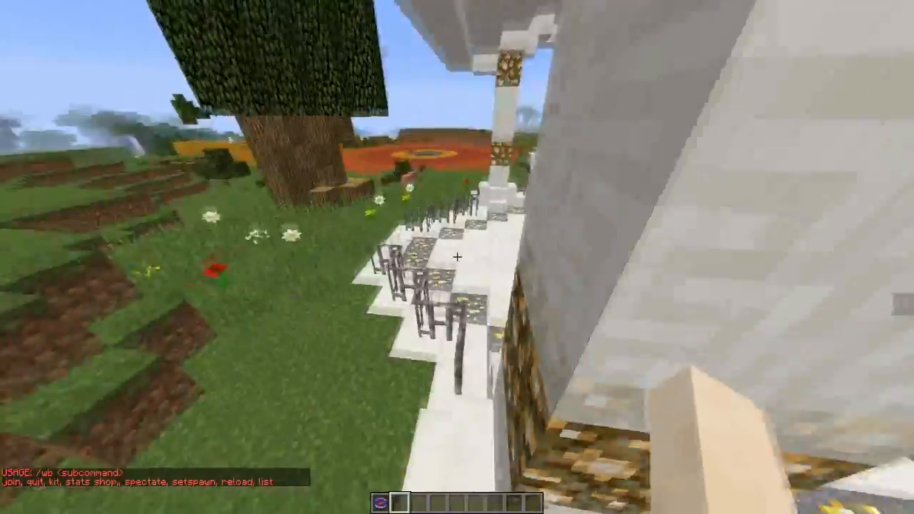
mouse_move(457, 257)
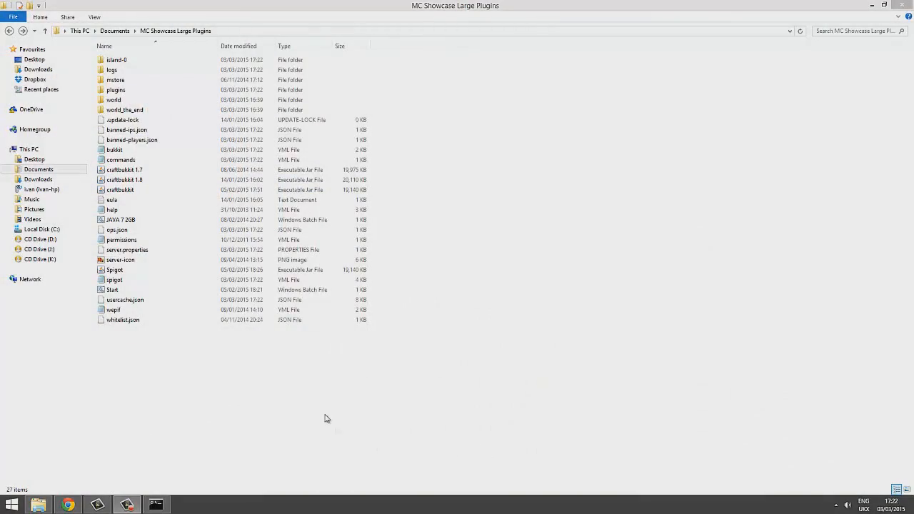
- Open the SkyWarsReloaded folder, stop the server from its console, and close the console
left_click(118, 94)
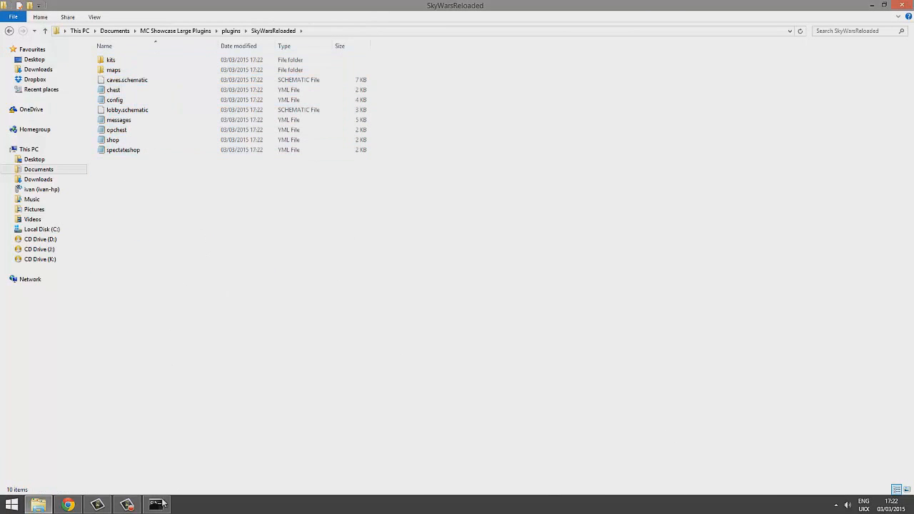
left_click(156, 504)
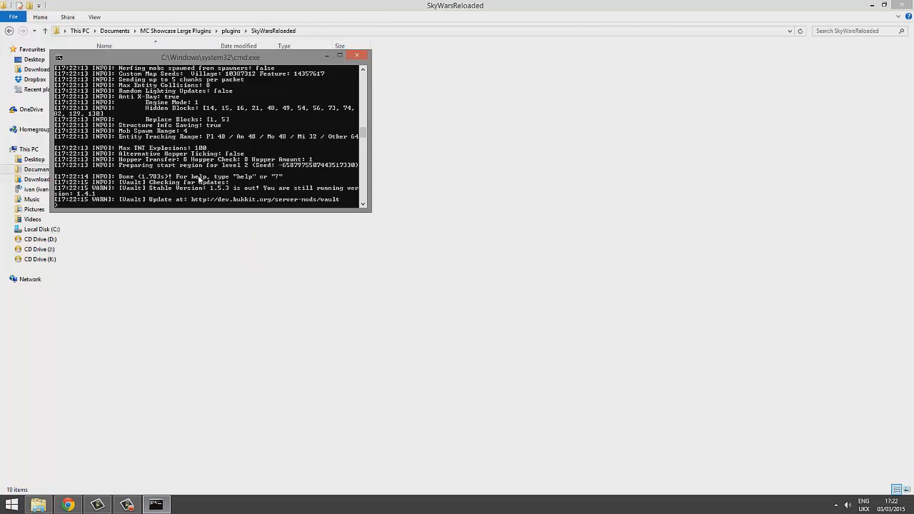
type("stop")
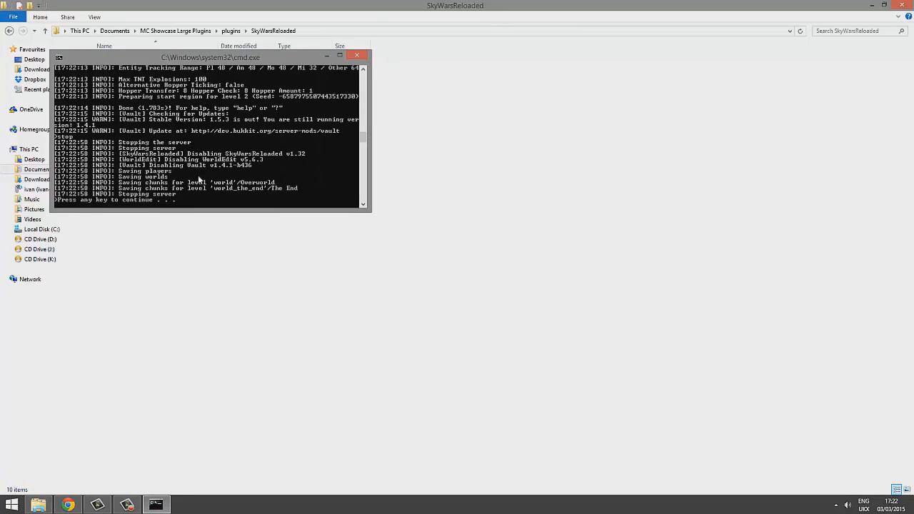
left_click(359, 55)
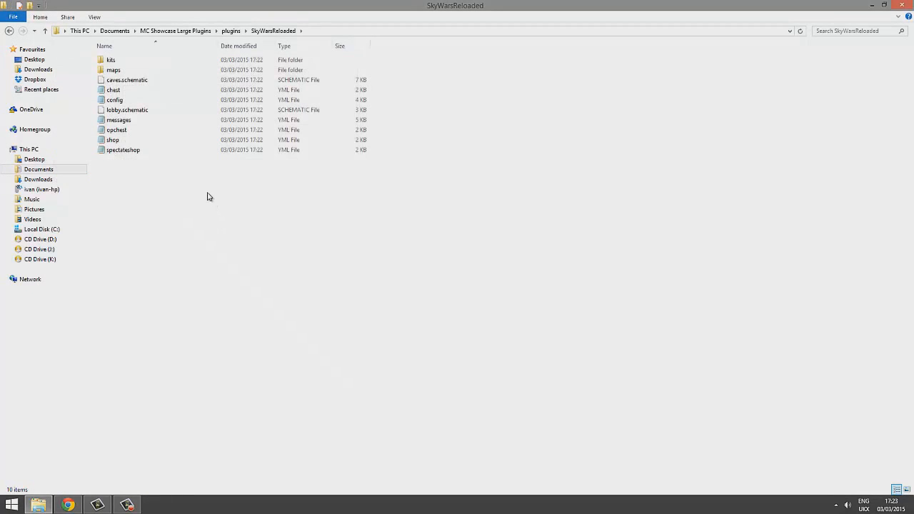
left_click(126, 109)
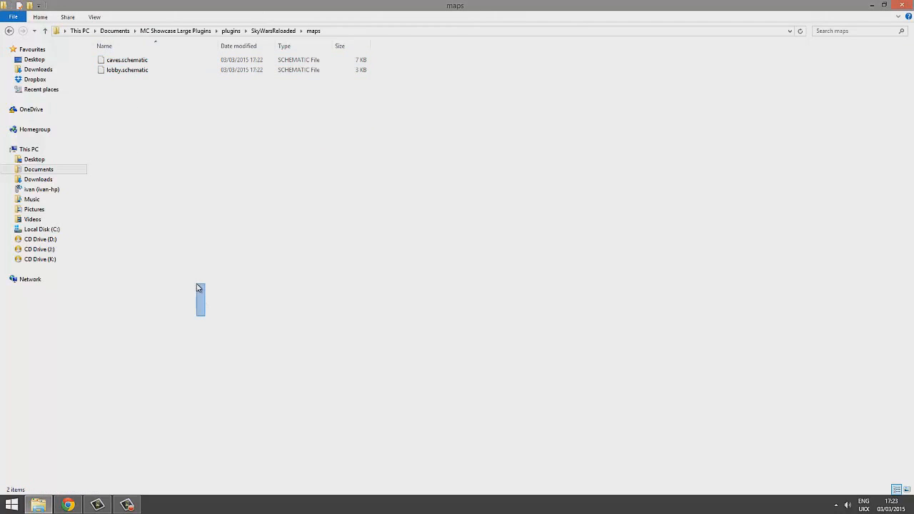
mouse_move(375, 141)
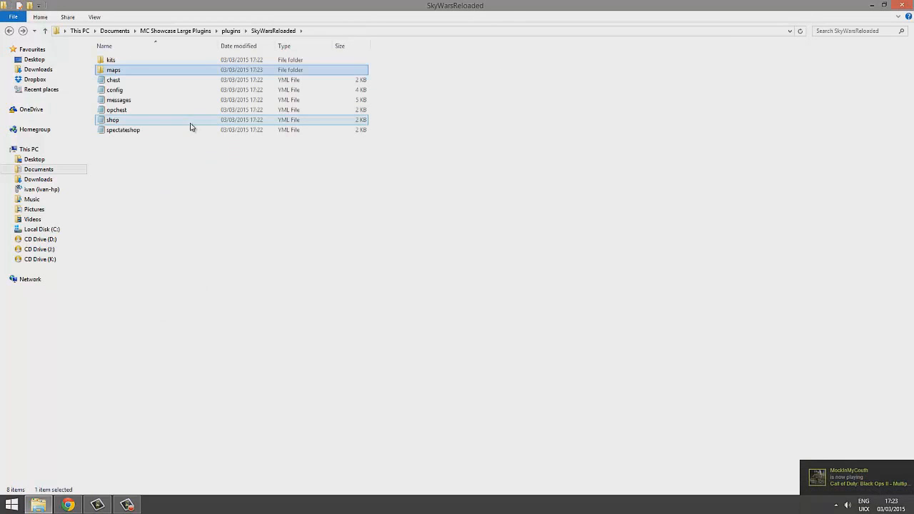
- Open the maps folder to confirm the caves and lobby schematics are inside
double_click(113, 69)
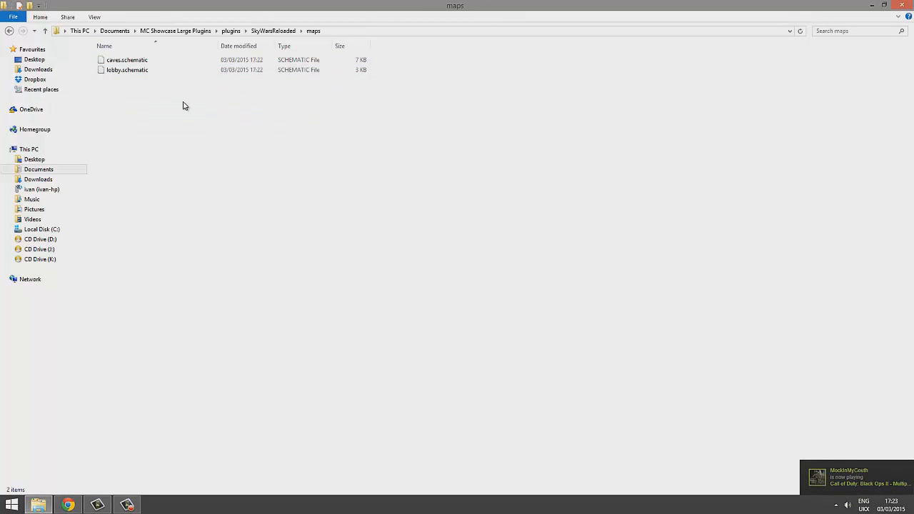
mouse_move(171, 113)
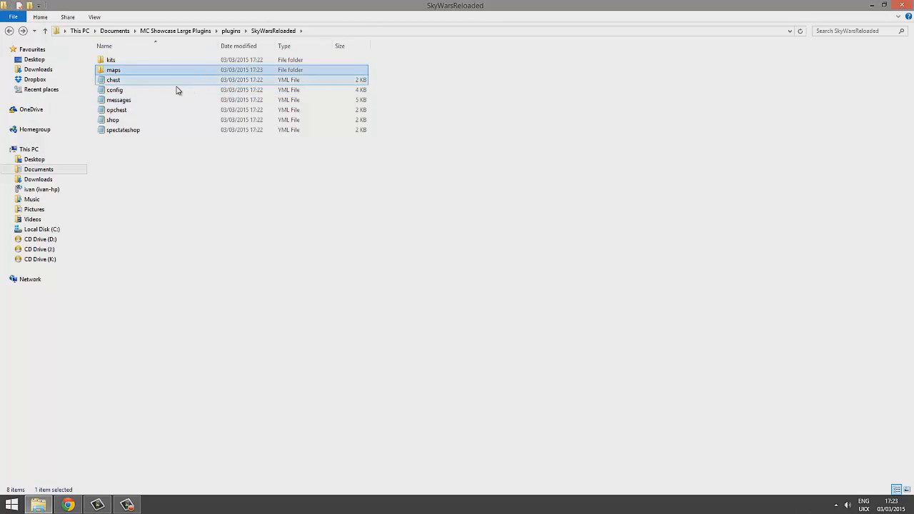
- Copy the example kit as youtuber and set its kitName to Youtuber in Notepad++
double_click(111, 59)
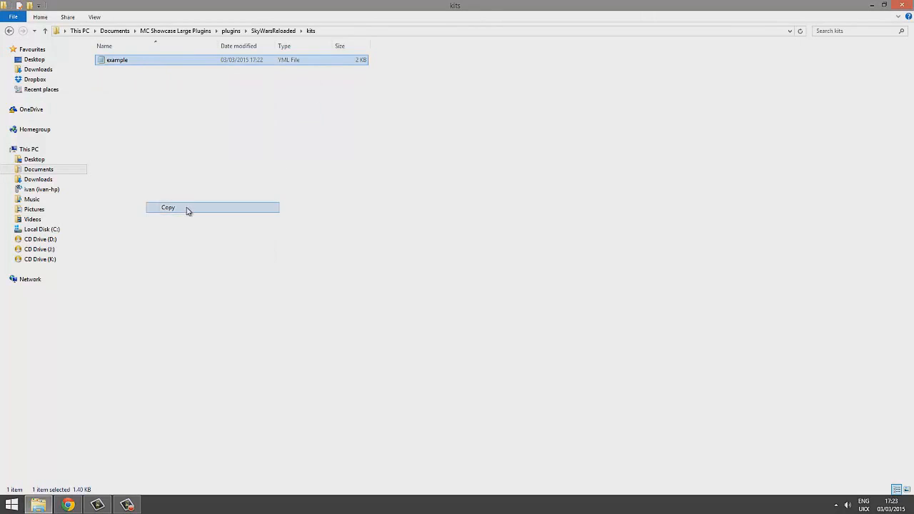
left_click(168, 207)
type("youtuber")
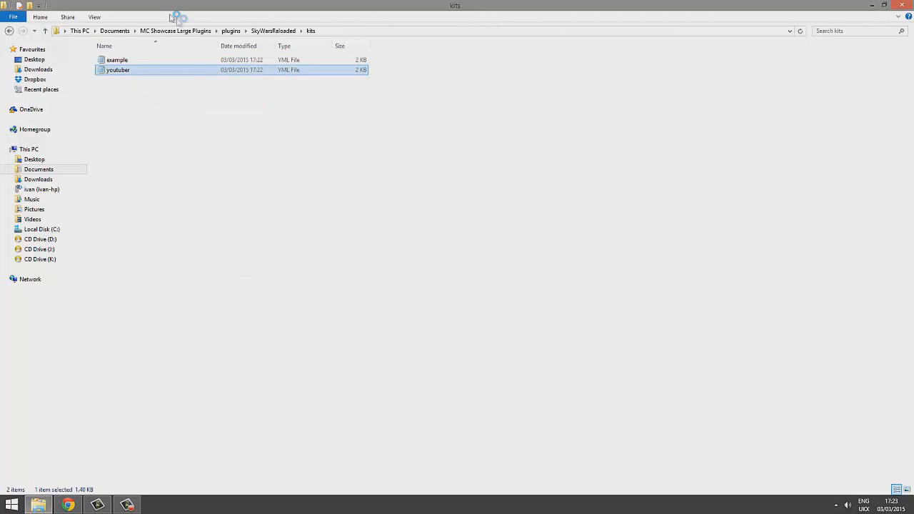
double_click(118, 70)
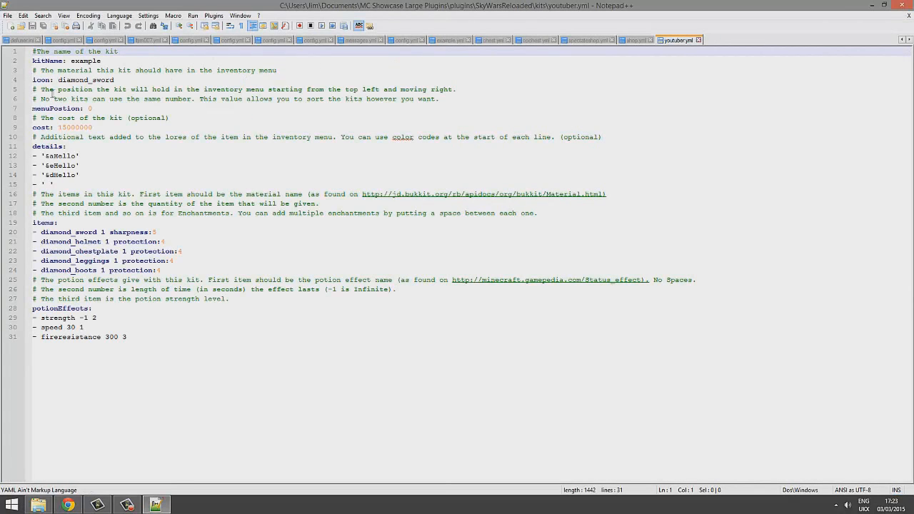
double_click(84, 61)
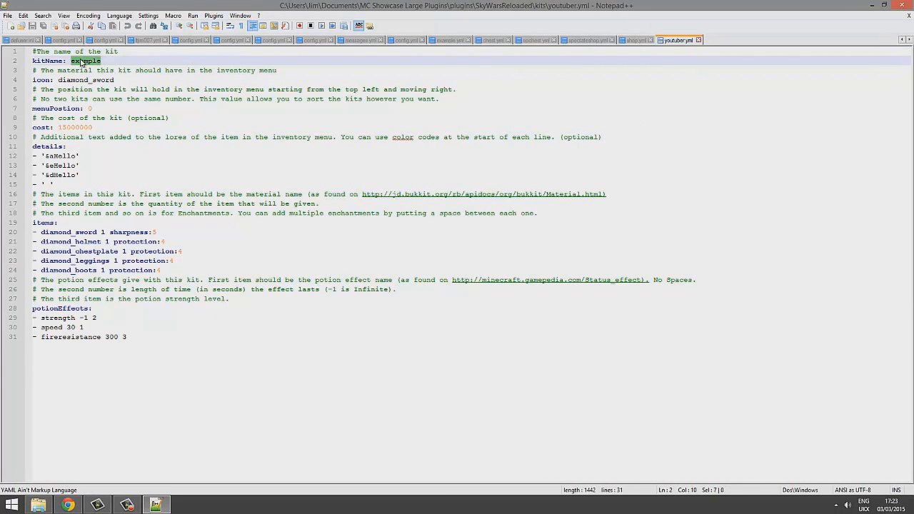
type("Youtuber")
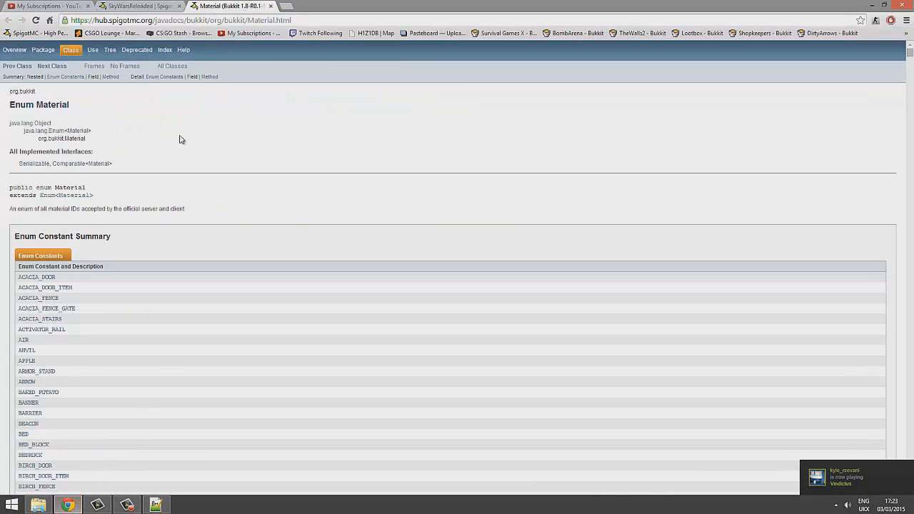
- Locate GHAST_TEAR in the Bukkit Material javadoc list and go back to the kit file
scroll("down", 3)
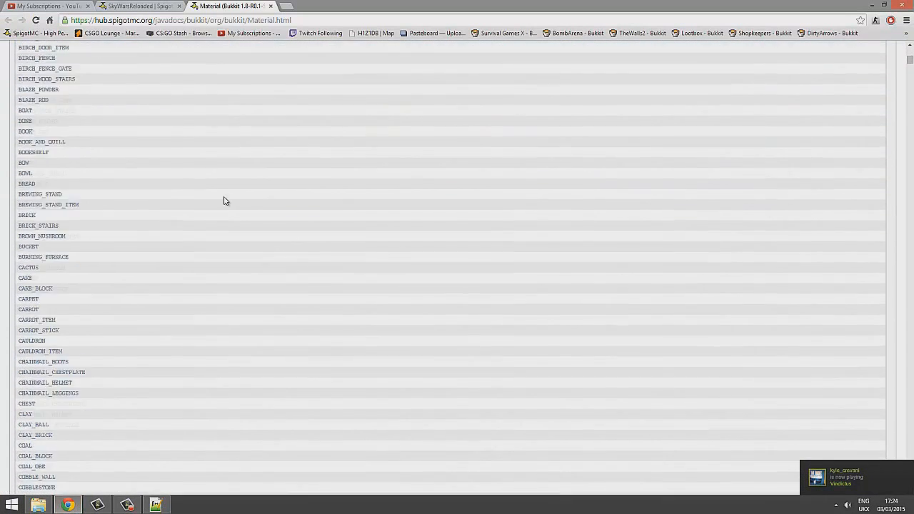
scroll("up", 3)
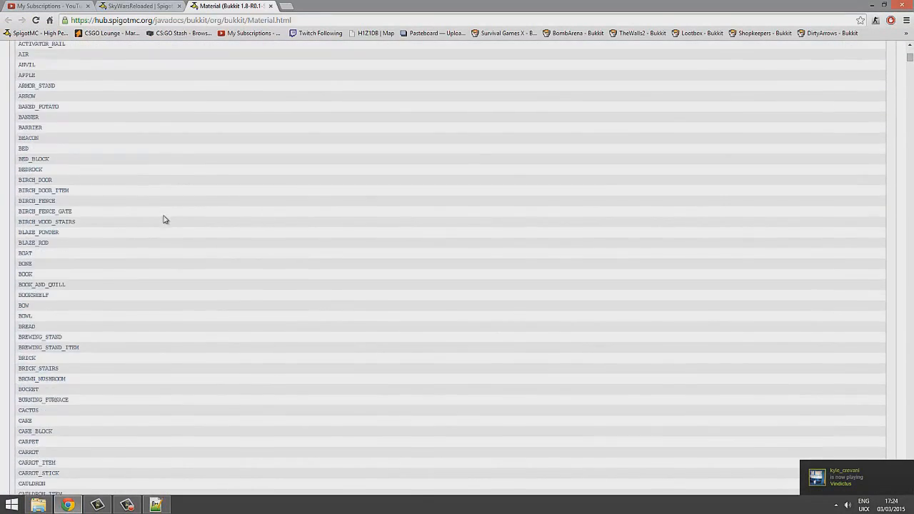
left_click(32, 243)
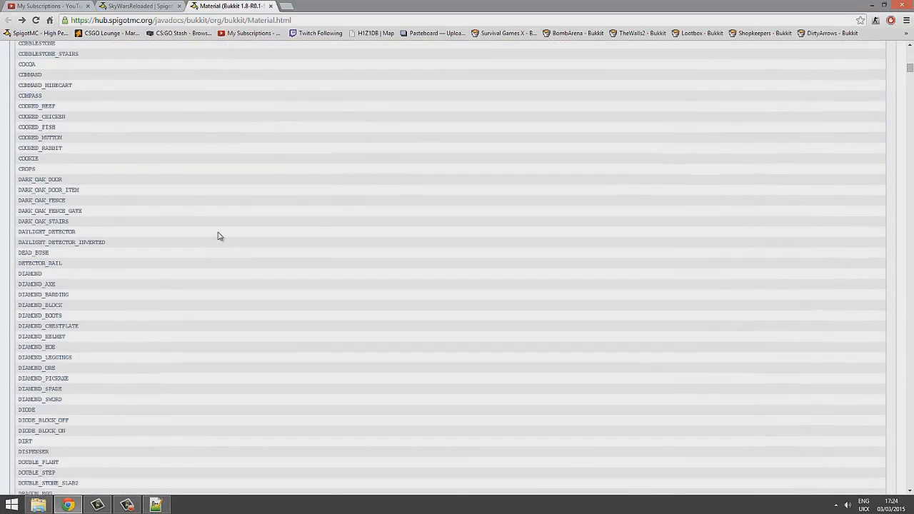
scroll("down", 3)
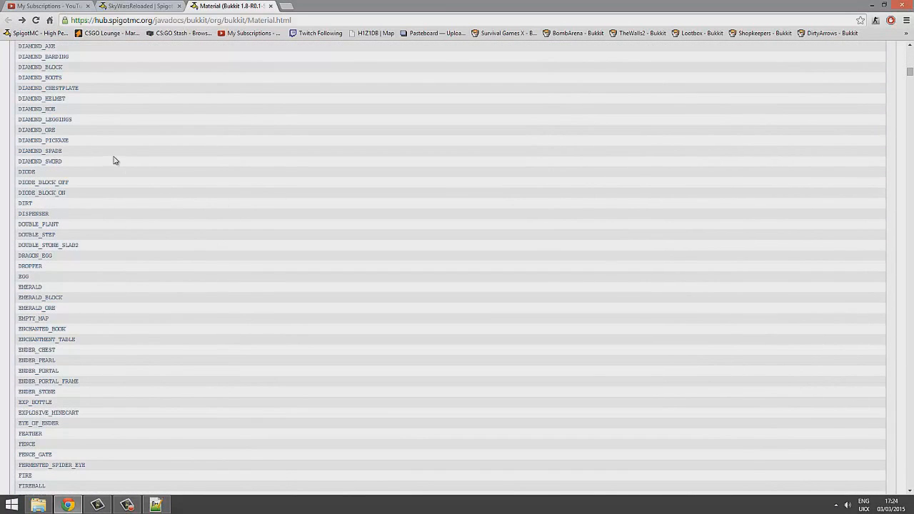
scroll("up", 3)
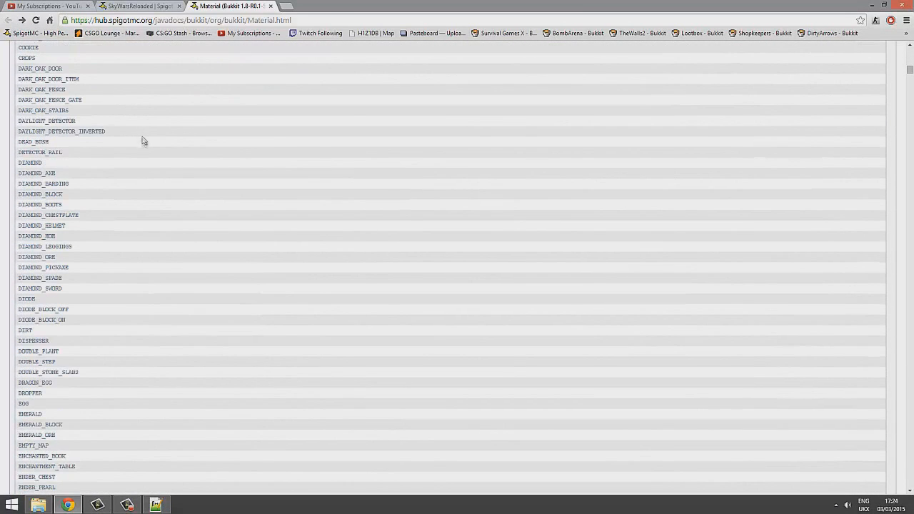
mouse_move(141, 147)
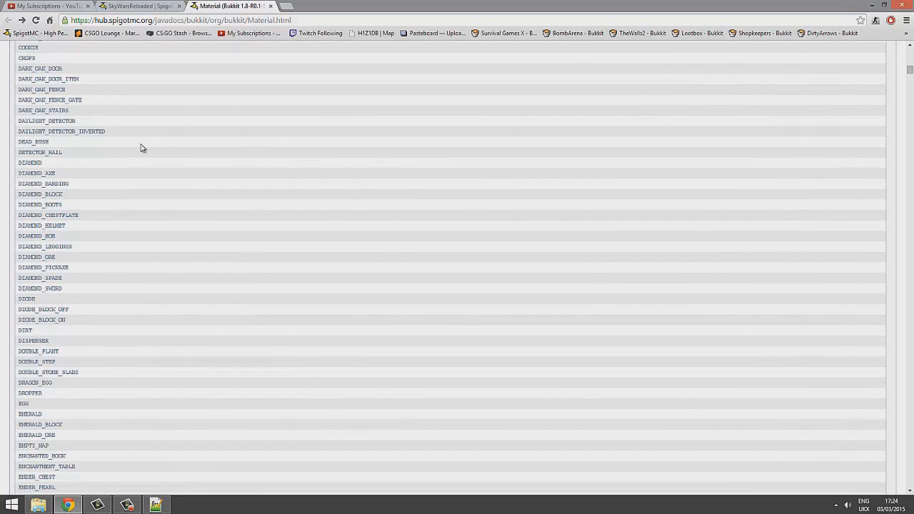
scroll("down", 3)
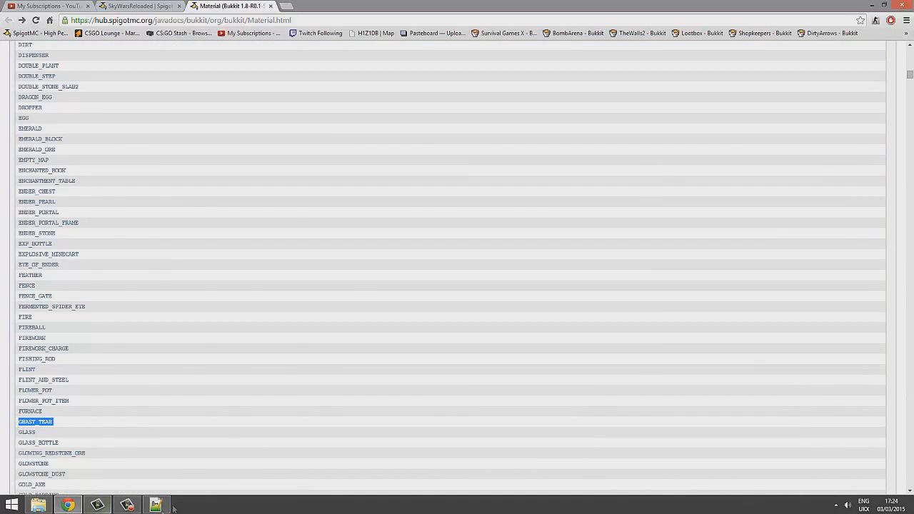
left_click(155, 505)
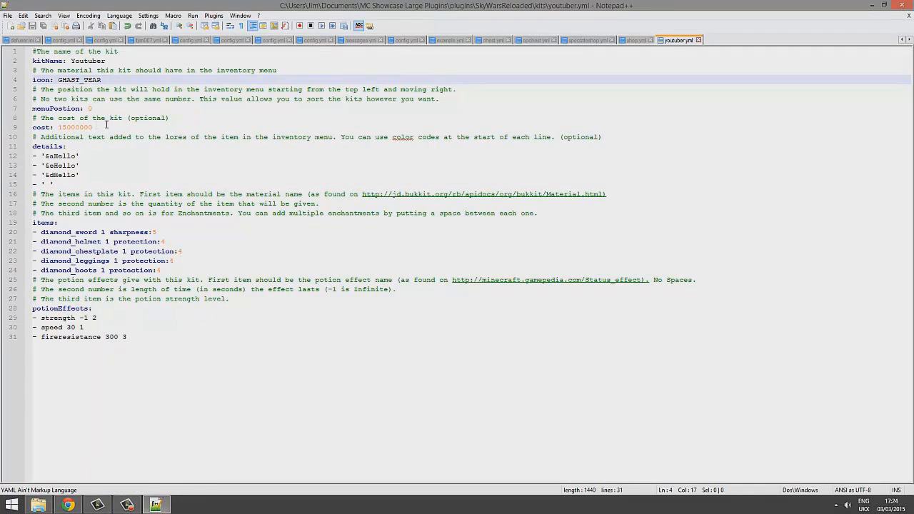
- Set kit cost 15, menuPosition 1, add 'bow 1 power:5', and boots protection 2
double_click(74, 127)
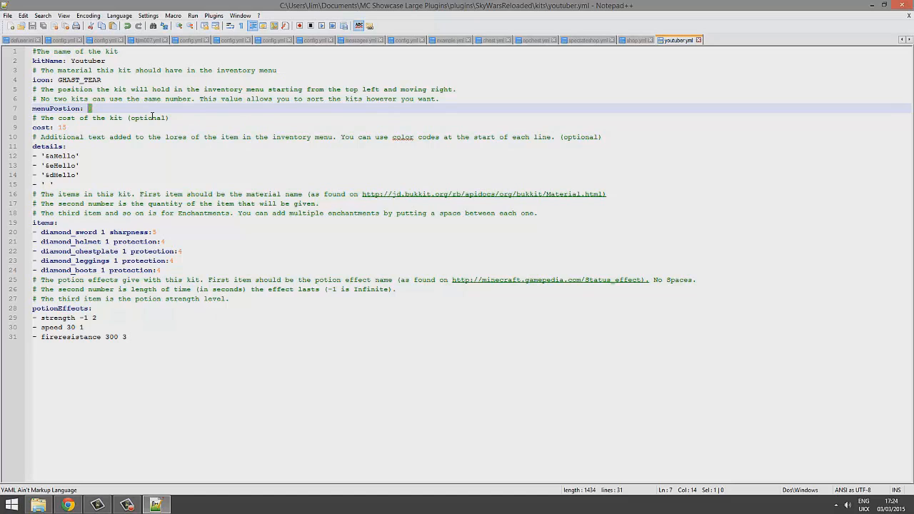
key("Backspace")
type(" 1")
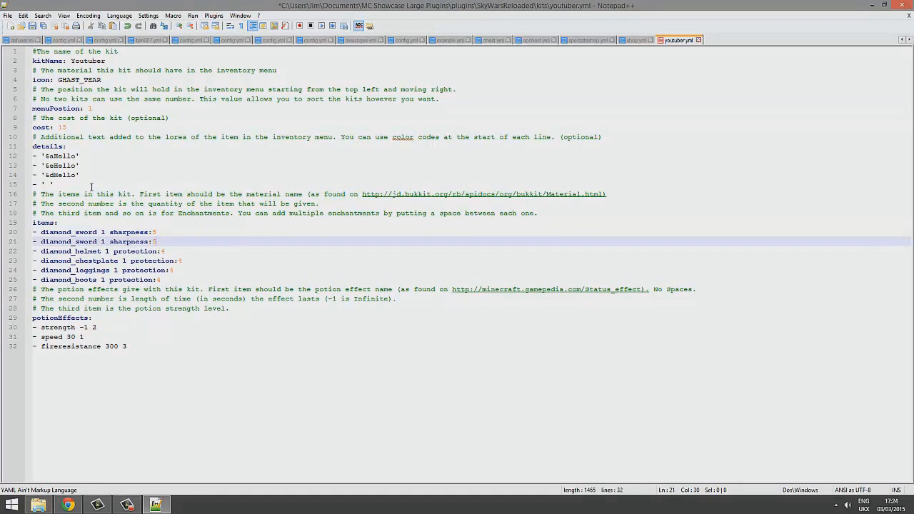
double_click(67, 241)
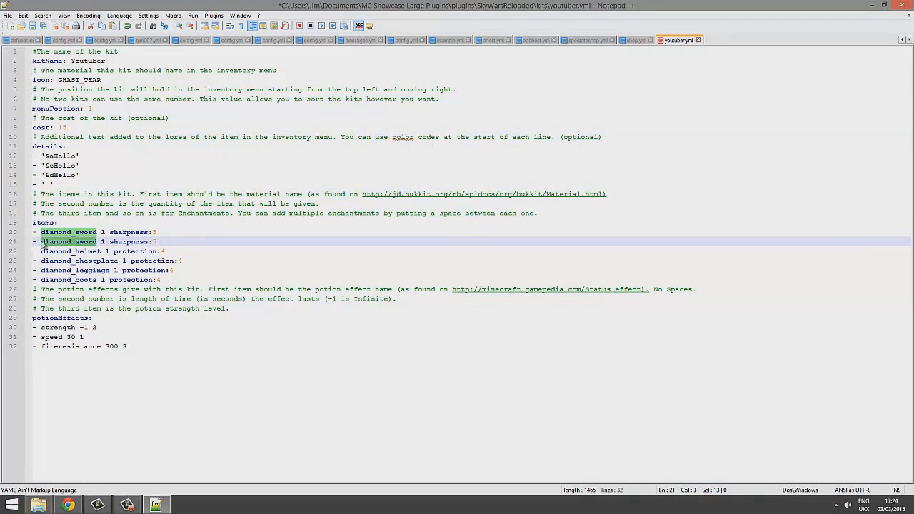
type("bow 1 power:5")
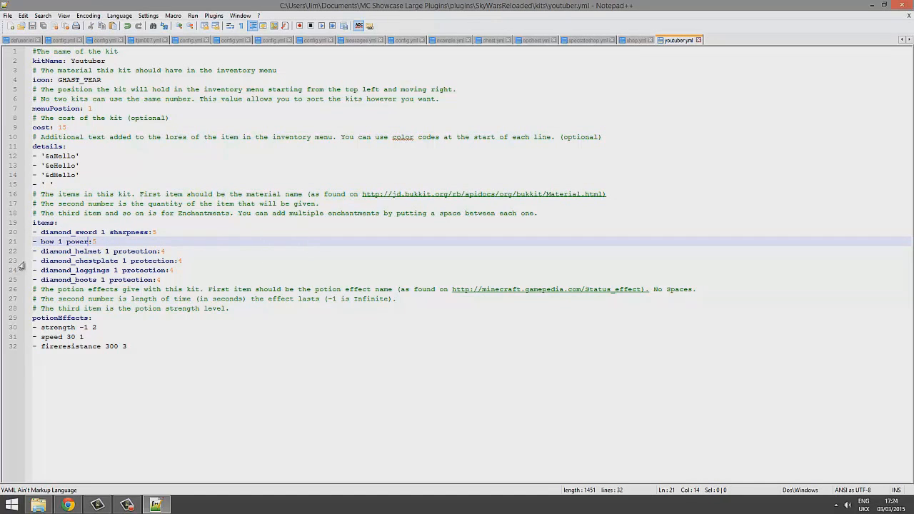
left_click(160, 280)
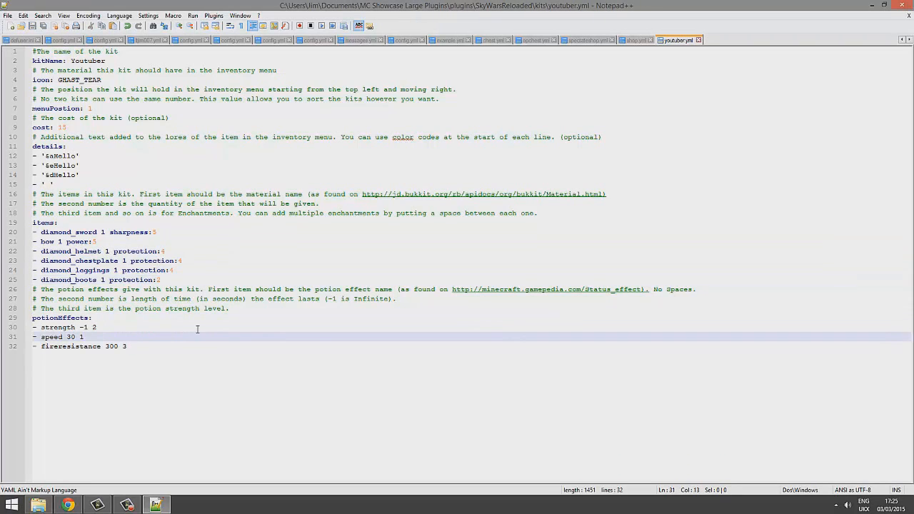
key("Enter")
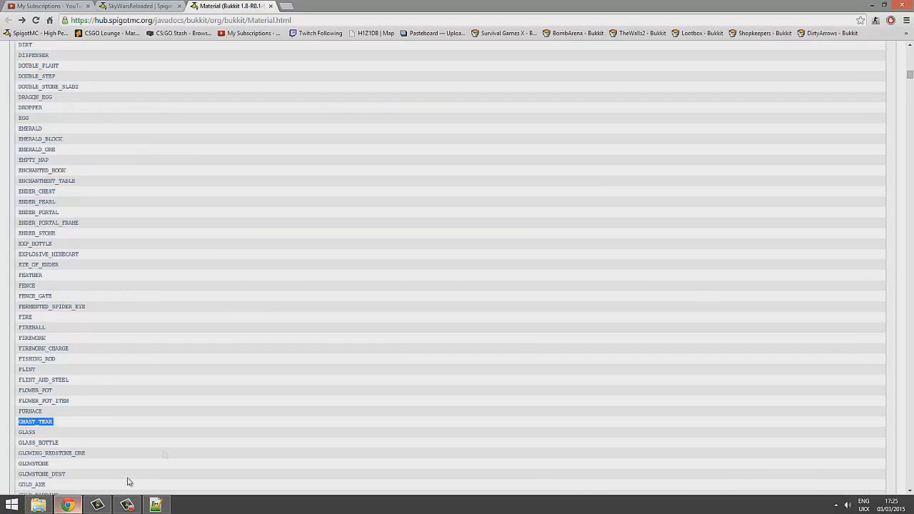
- Open the Potion Numbers wiki page from the SkyWarsReloaded Spigot page's Useful Links
left_click(136, 6)
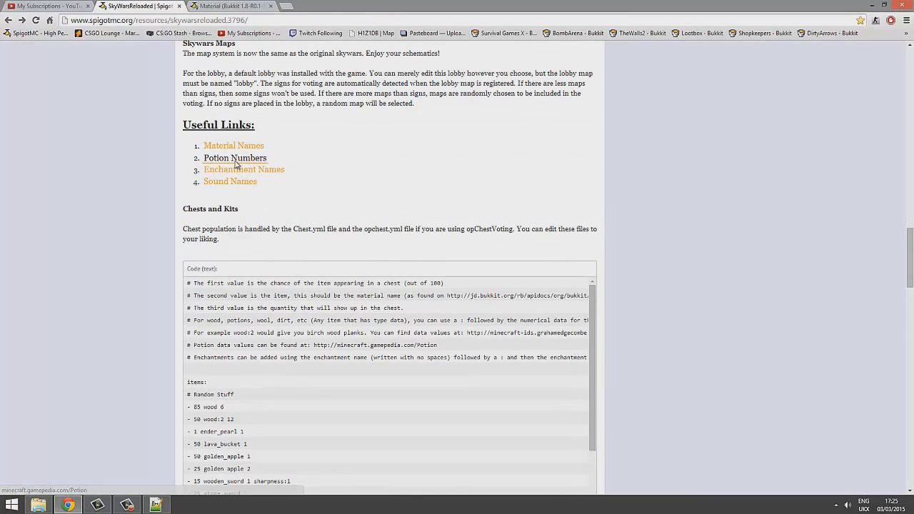
left_click(234, 158)
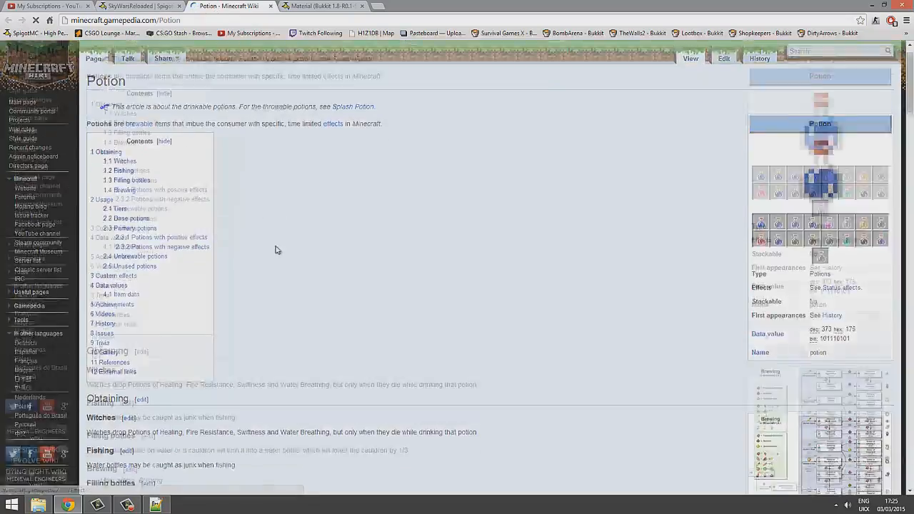
scroll("down", 3)
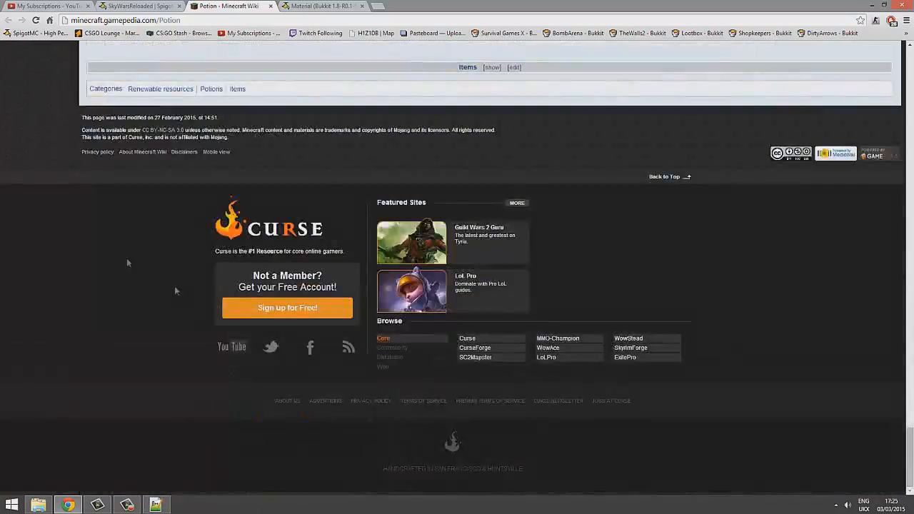
scroll("up", 3)
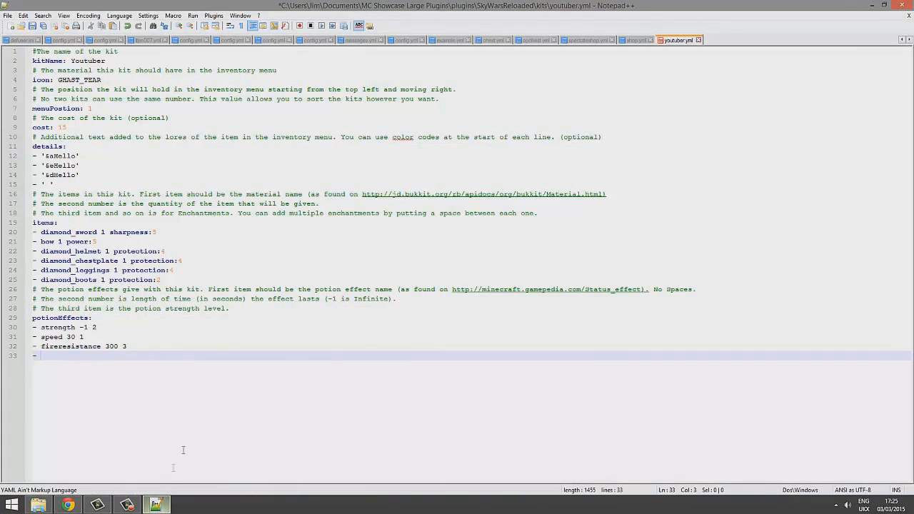
- Type the new Leaping potion effect line with values 3 and 0
type("Leaping")
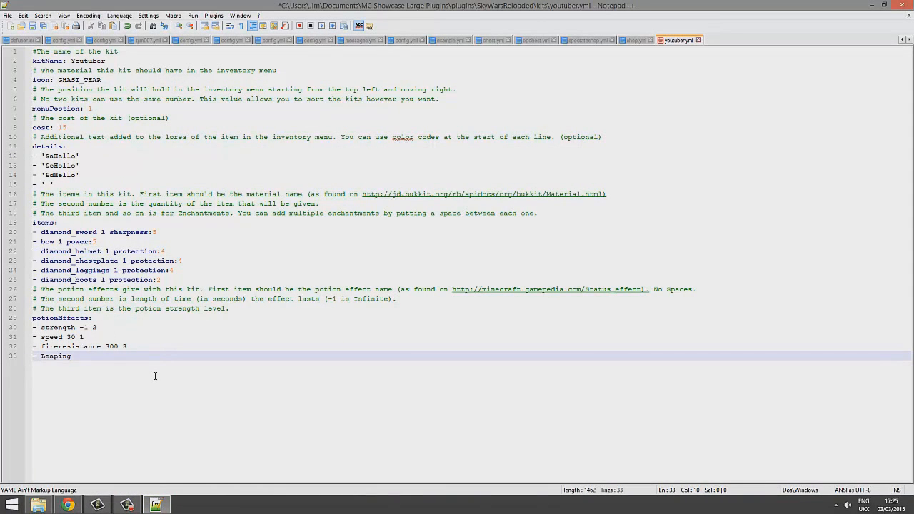
type("3")
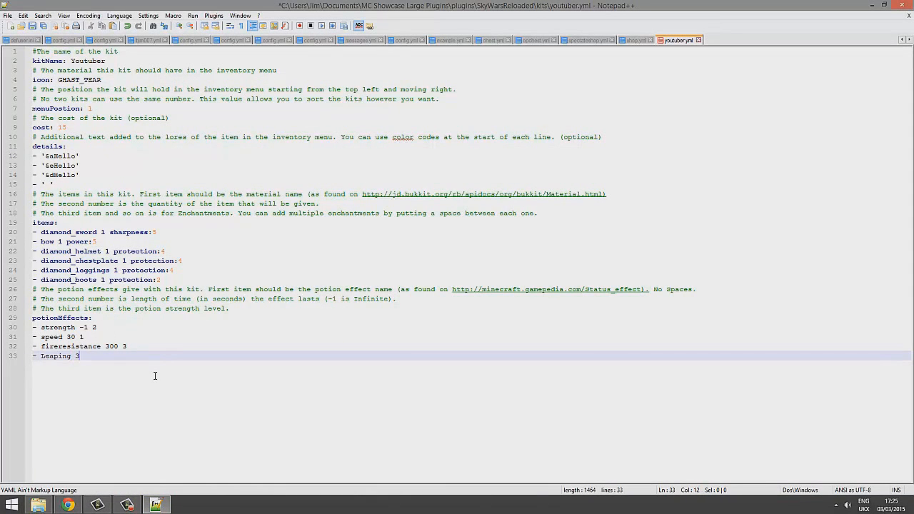
type("0")
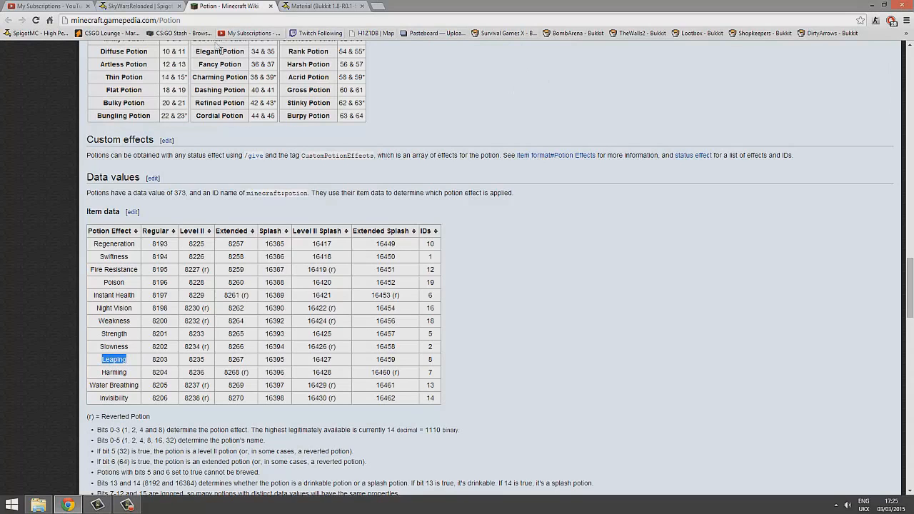
mouse_move(689, 54)
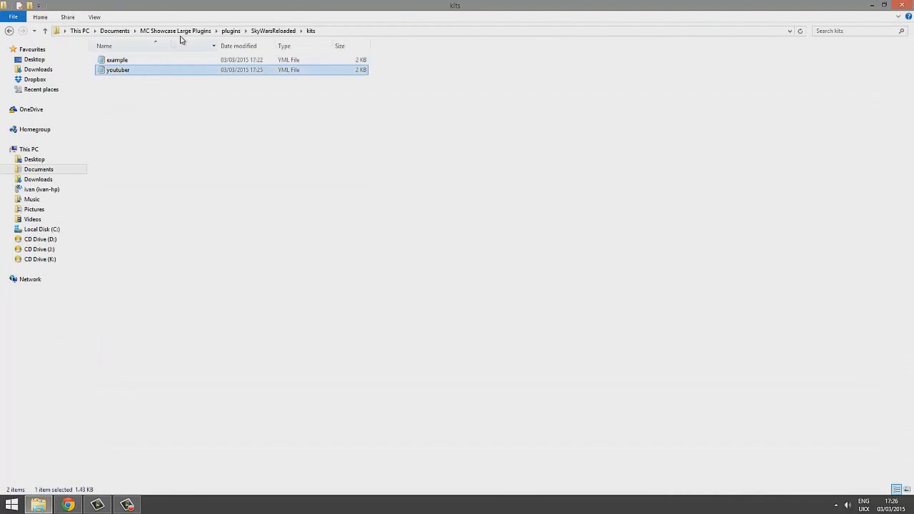
- Jump back to the SkyWarsReloaded plugin folder via the address bar breadcrumb
left_click(273, 31)
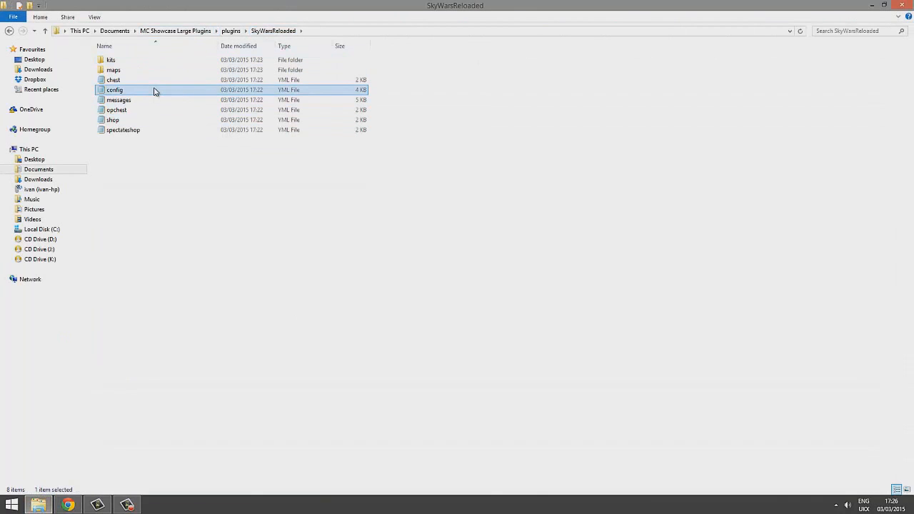
- Open the plugin's config.yml, enter values such as 10 and true, and save it
double_click(114, 89)
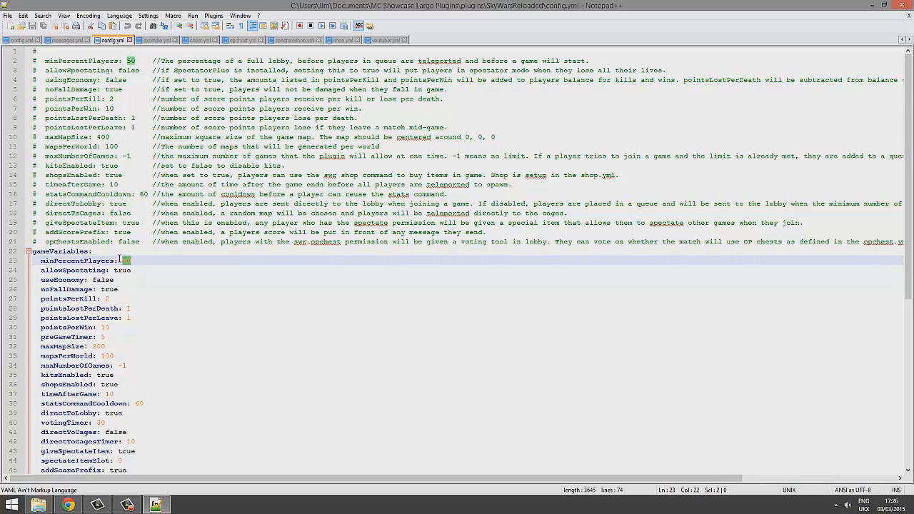
type("10")
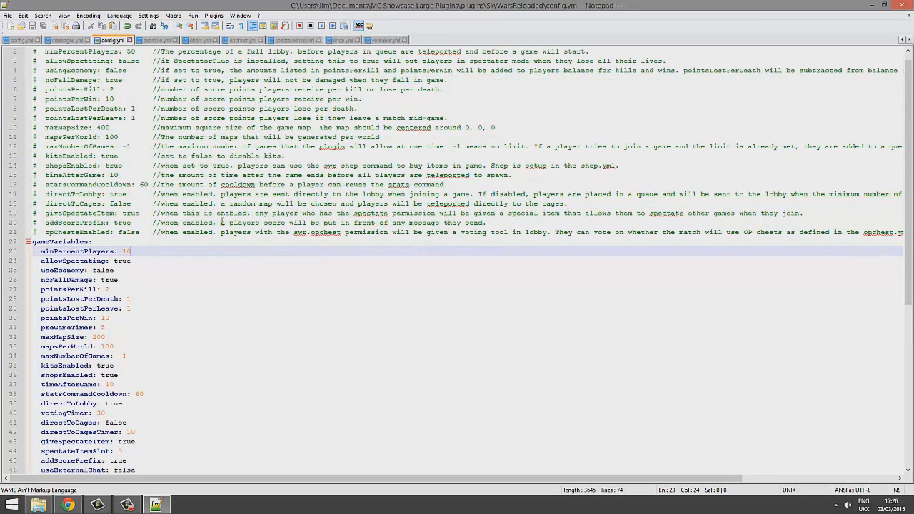
scroll("down", 3)
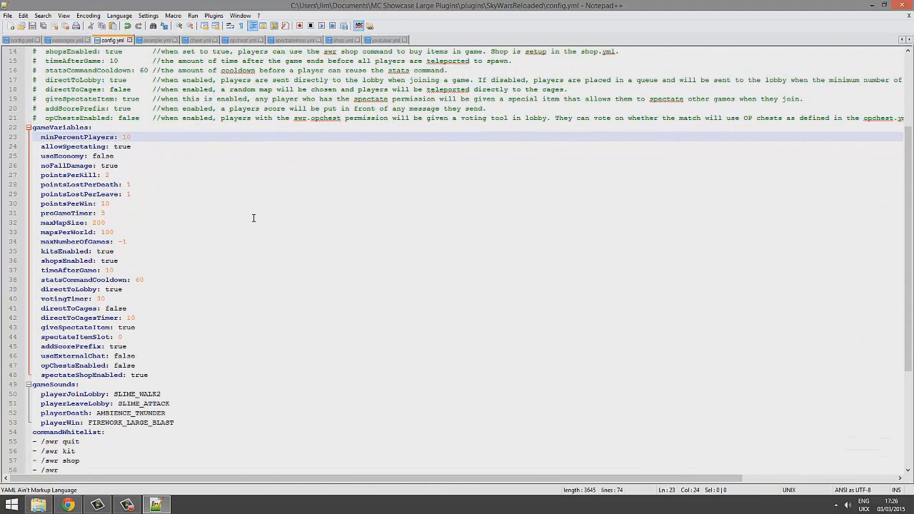
scroll("down", 3)
type("t")
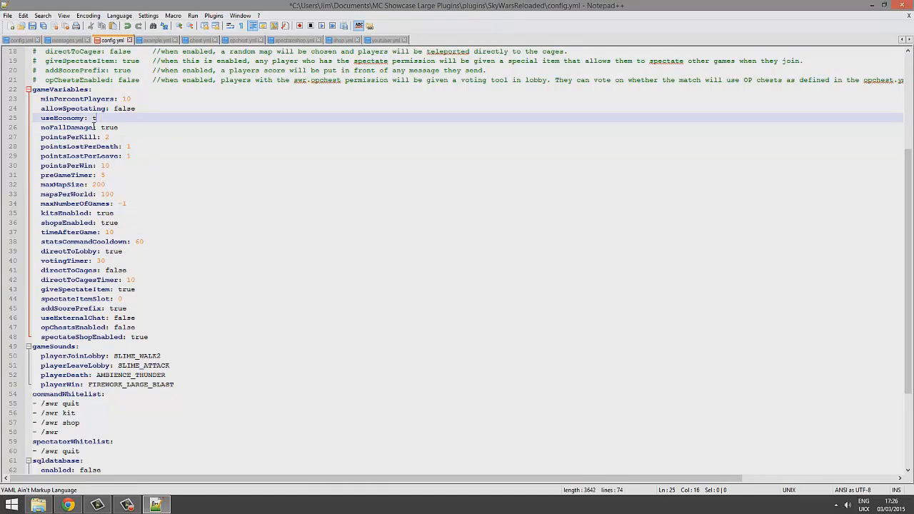
type("rue")
left_click(159, 136)
type("4")
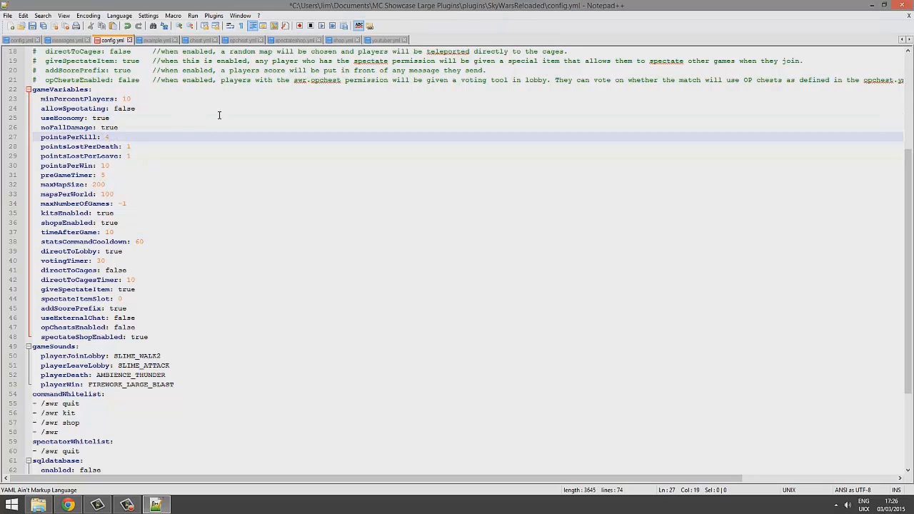
key("Ctrl+s")
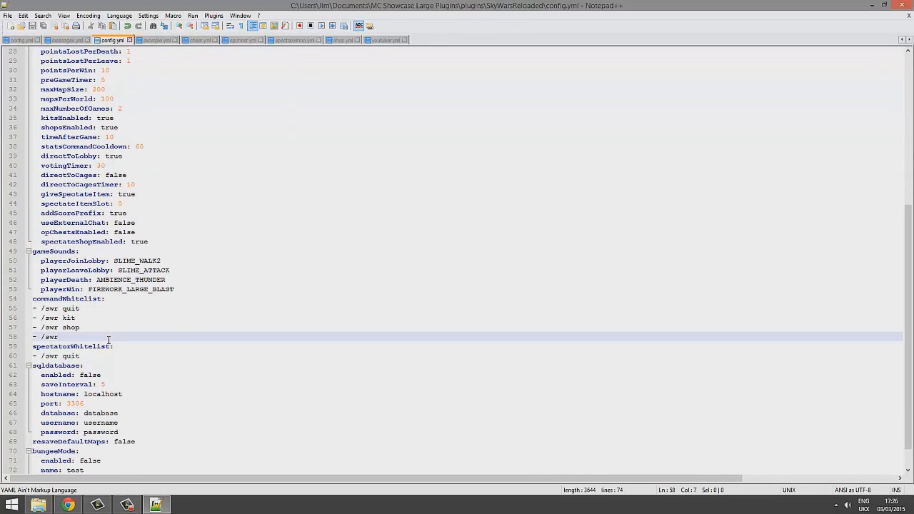
- Add a '/god' entry on a new line below '- /swr' in commandWhitelist
key("Enter")
type("-")
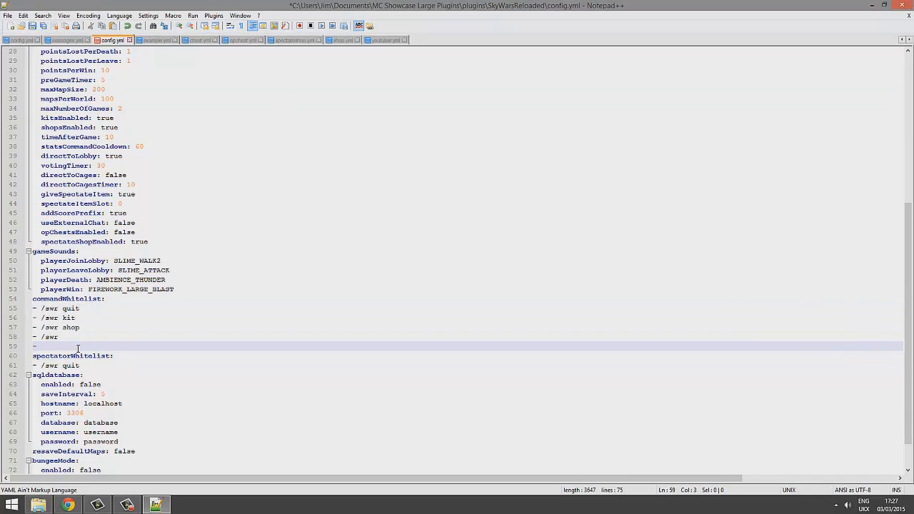
type("/gcd")
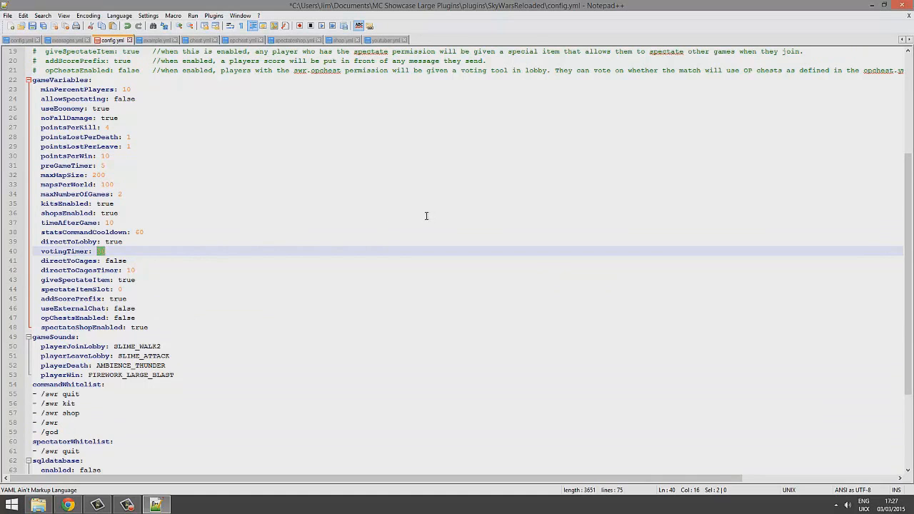
mouse_move(423, 214)
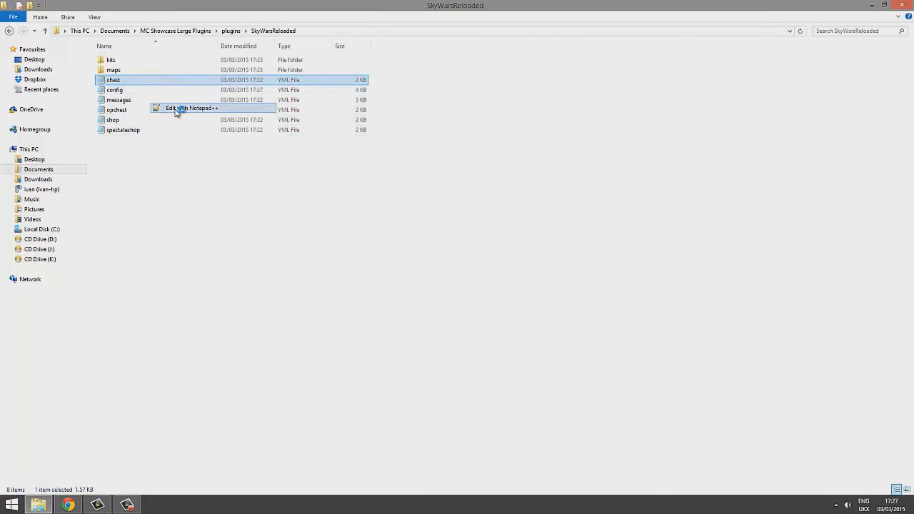
- Open chest.yml in Notepad++ and find the cobblestone entries under Random Stuff
left_click(191, 108)
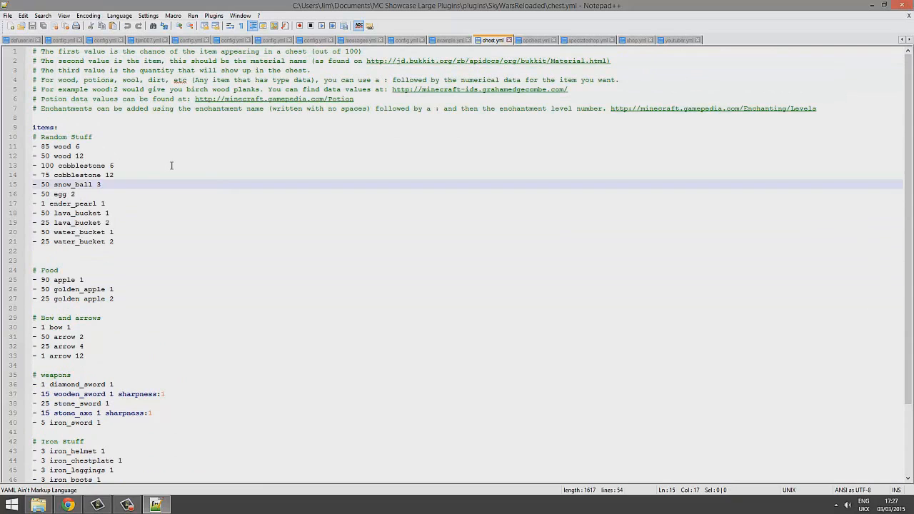
left_click(59, 165)
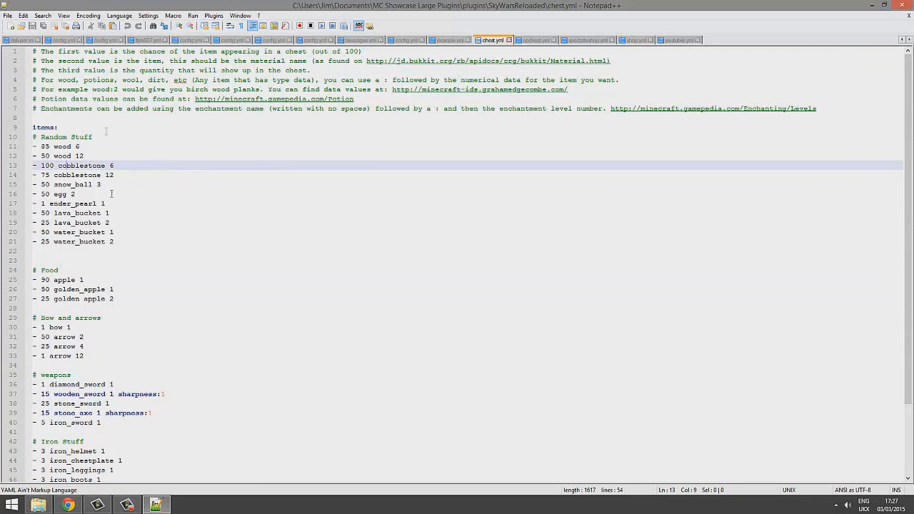
scroll("down", 3)
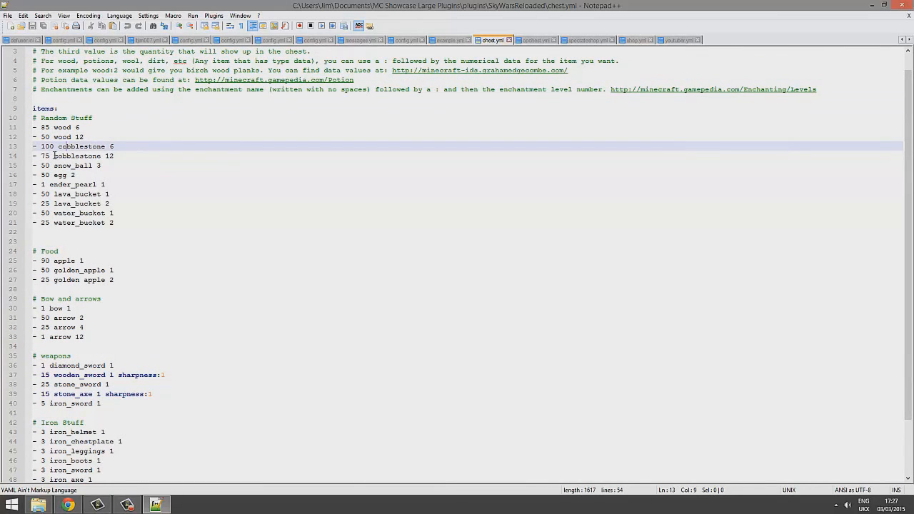
- Insert a '- 1 diamond 64' item line in Random Stuff, then close the file
left_click(136, 155)
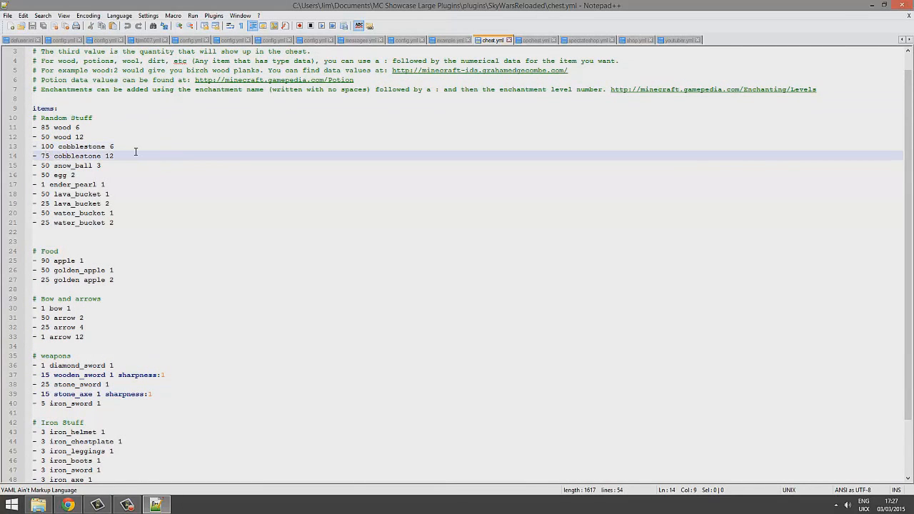
key("Enter")
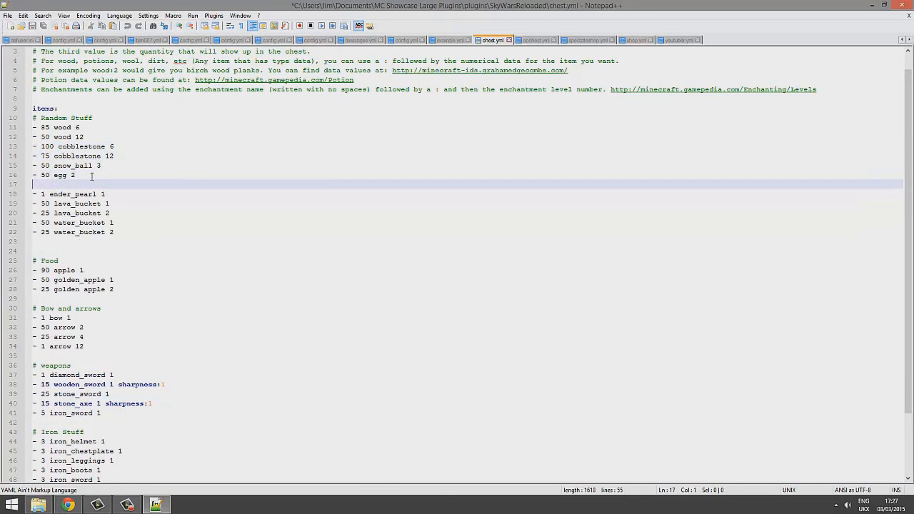
type("- 1 diamond 64")
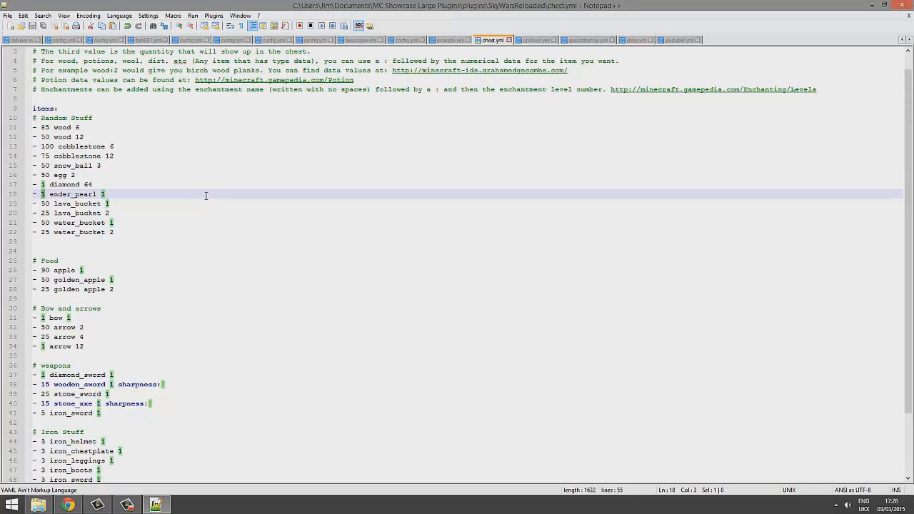
left_click(114, 146)
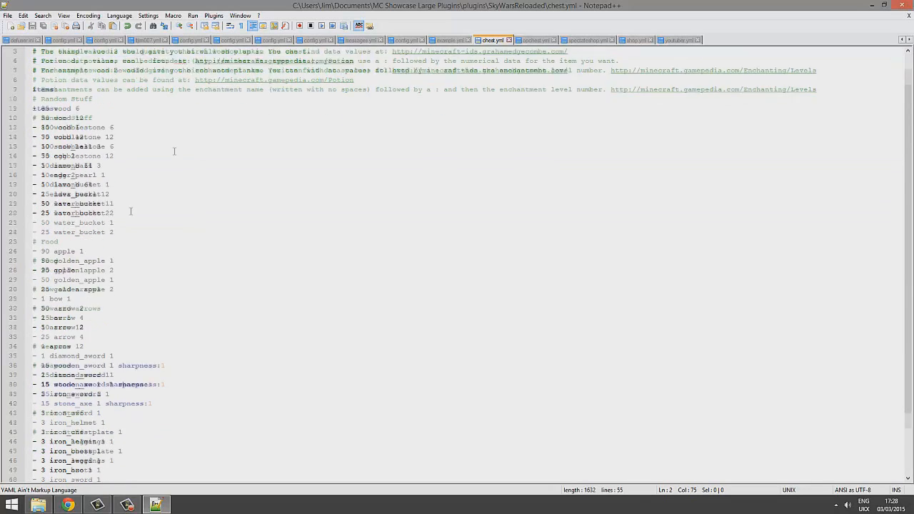
scroll("down", 3)
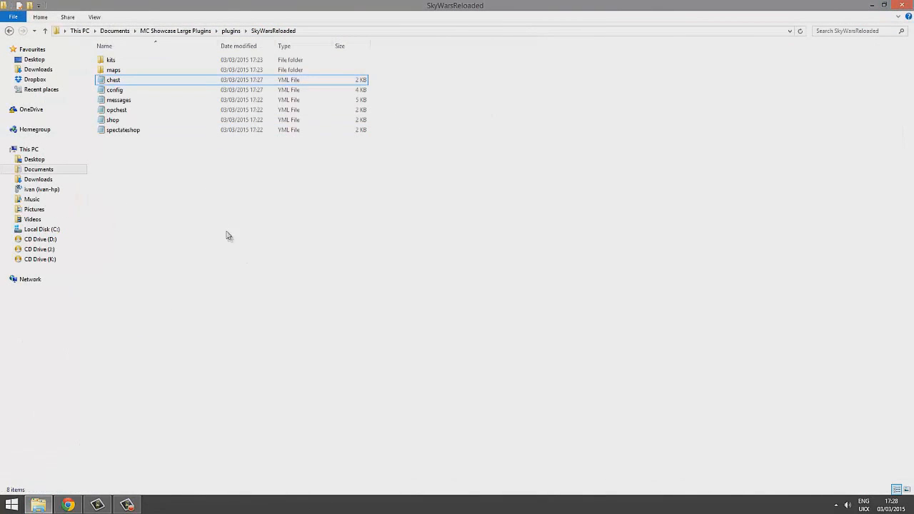
right_click(116, 109)
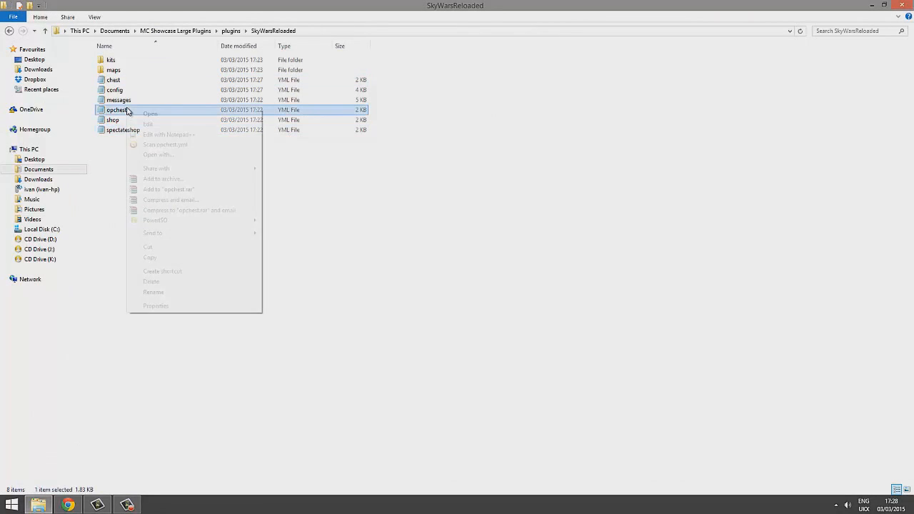
left_click(169, 135)
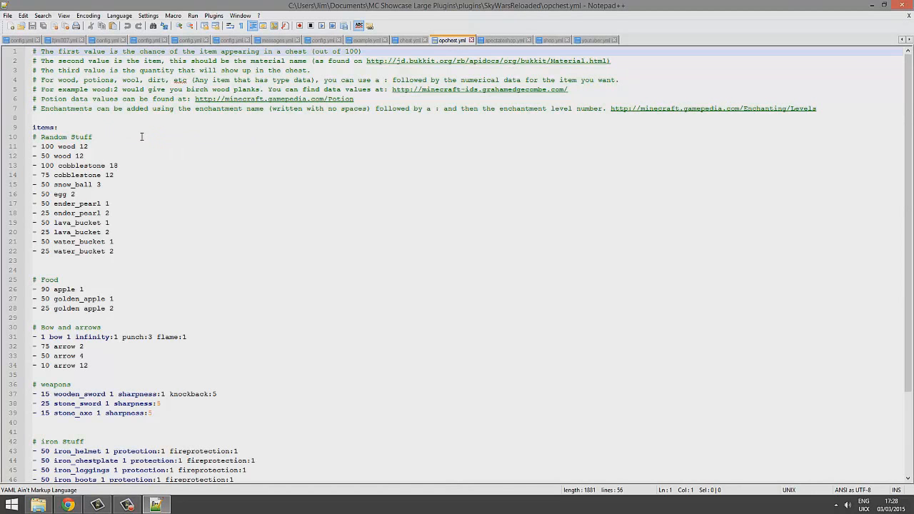
scroll("down", 3)
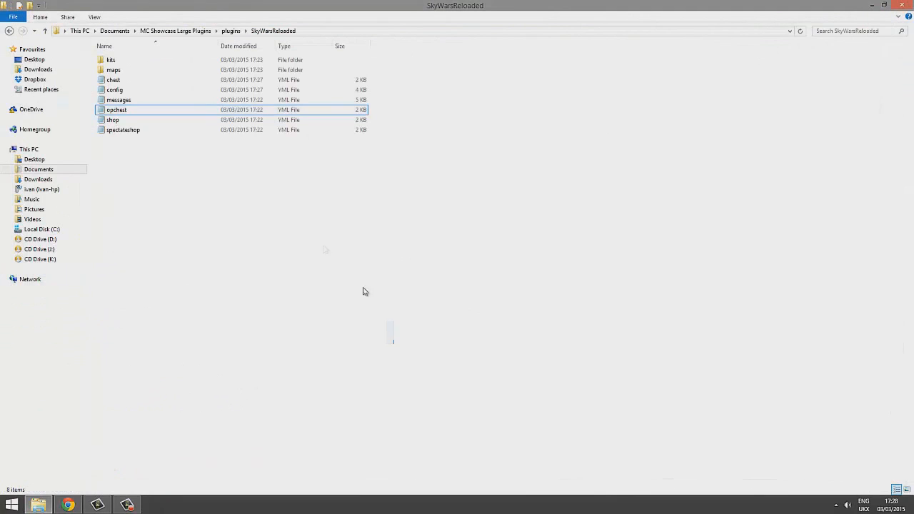
right_click(132, 114)
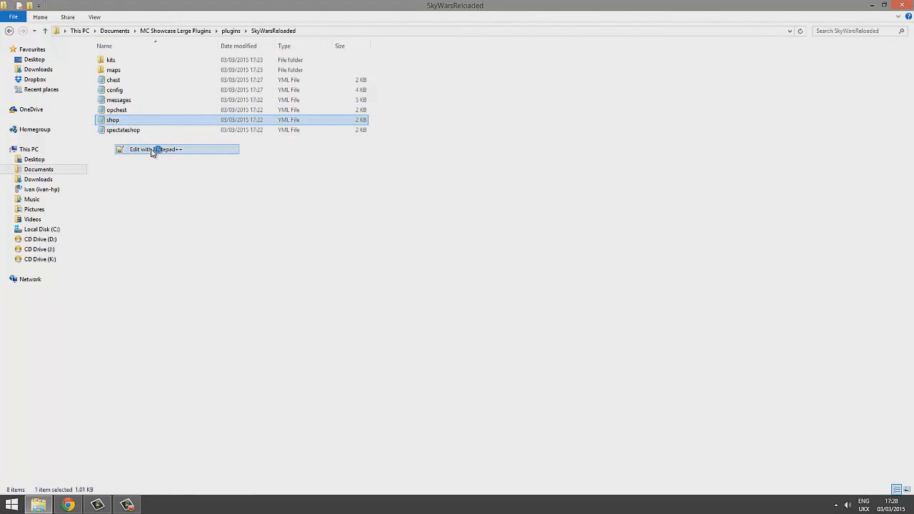
left_click(155, 149)
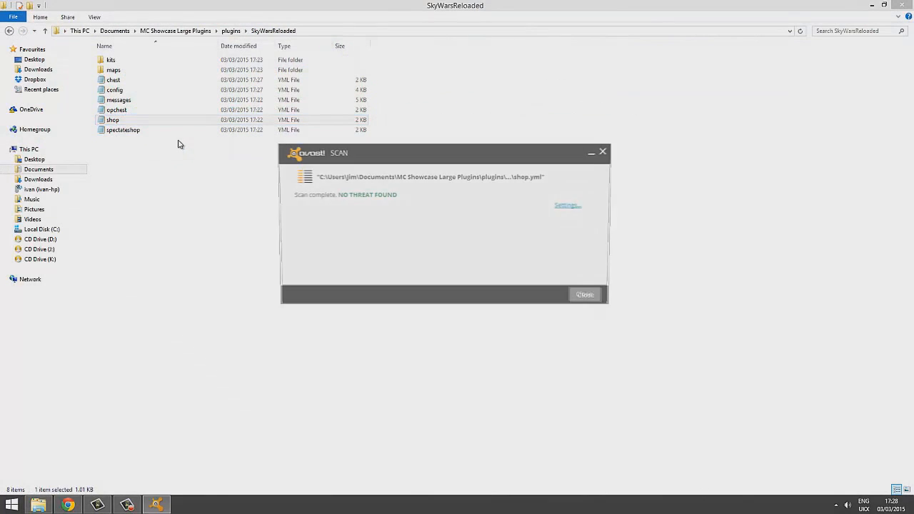
right_click(112, 119)
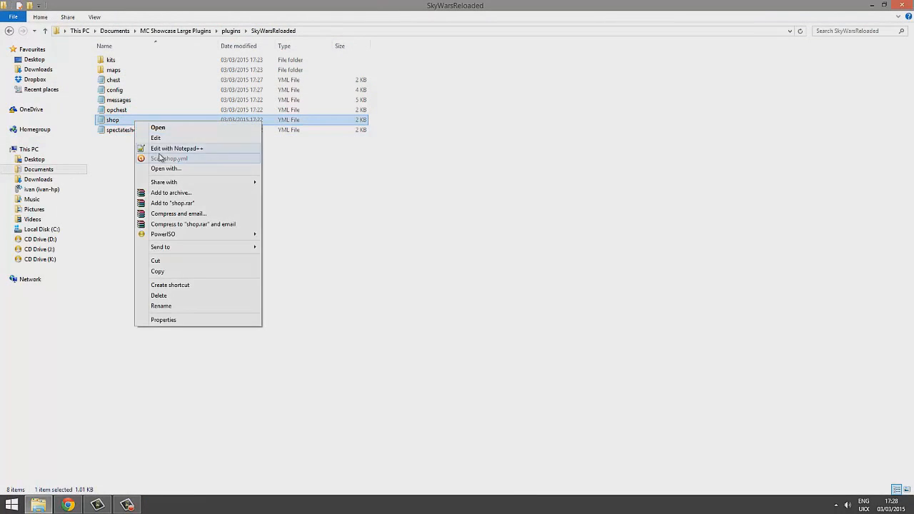
left_click(177, 148)
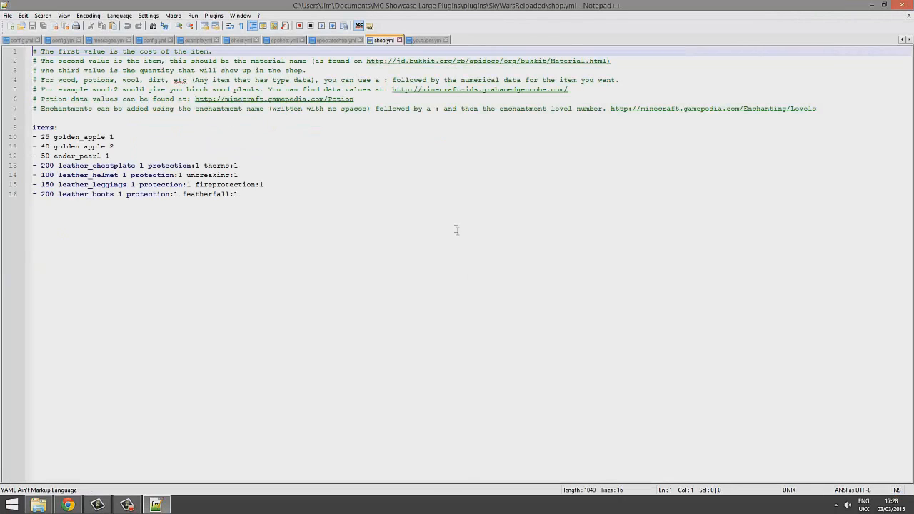
mouse_move(712, 118)
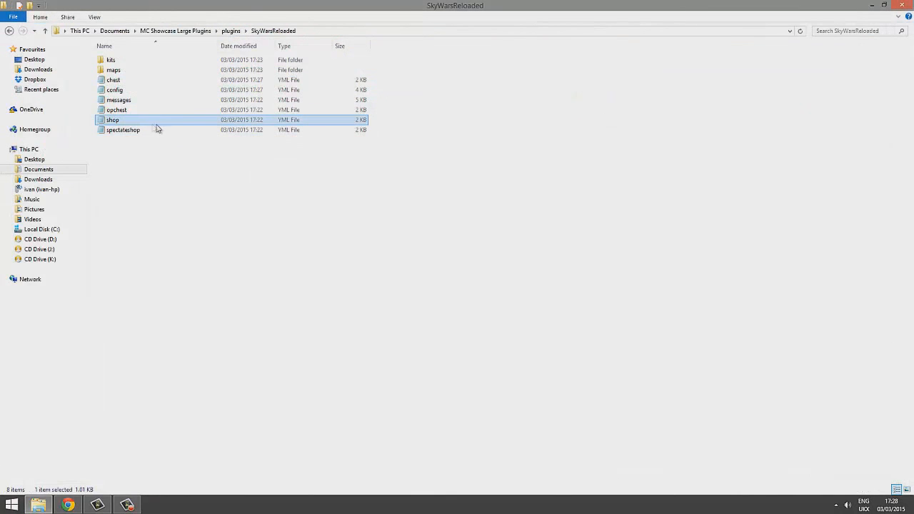
right_click(117, 110)
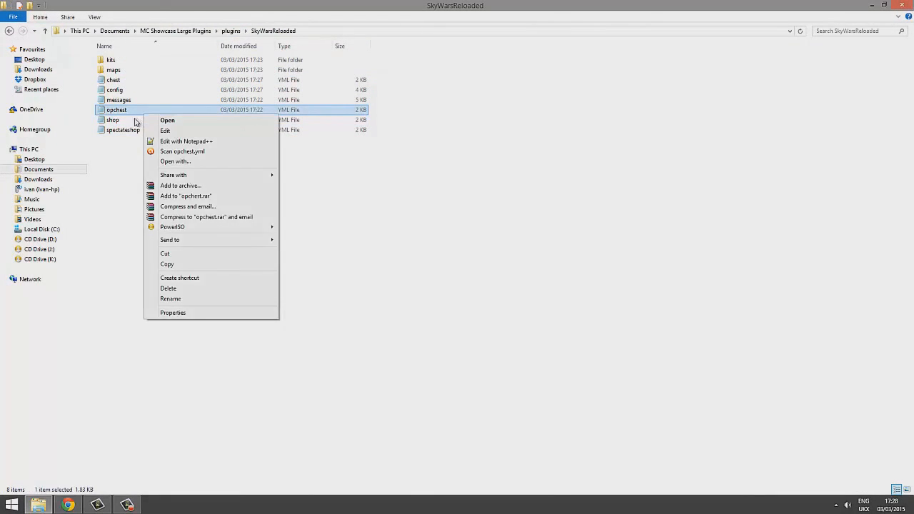
left_click(186, 141)
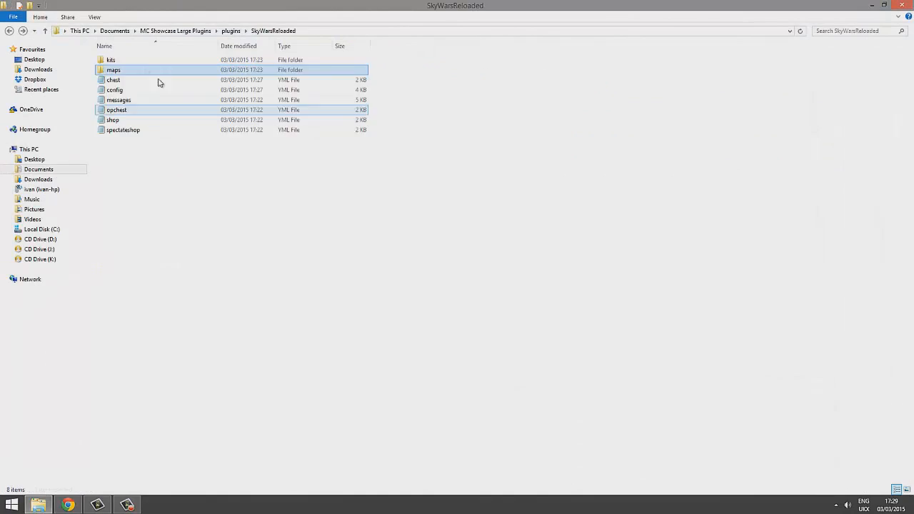
- Bring up the SkyWarsReloaded Spigot page and scroll to its Dependencies and Installation sections
double_click(111, 59)
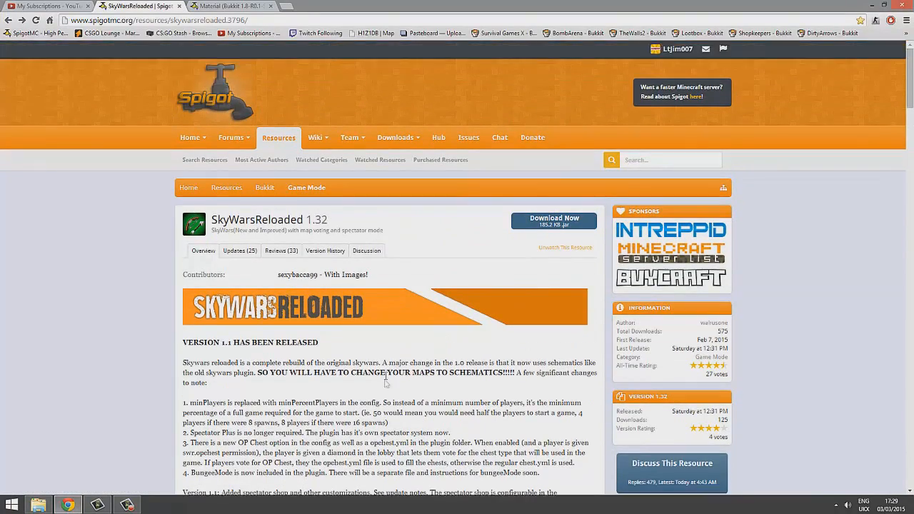
scroll("down", 3)
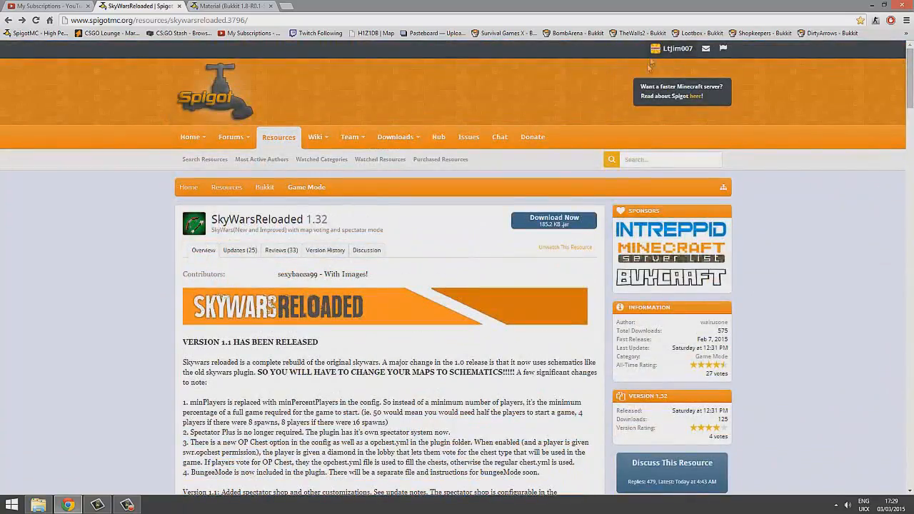
scroll("down", 3)
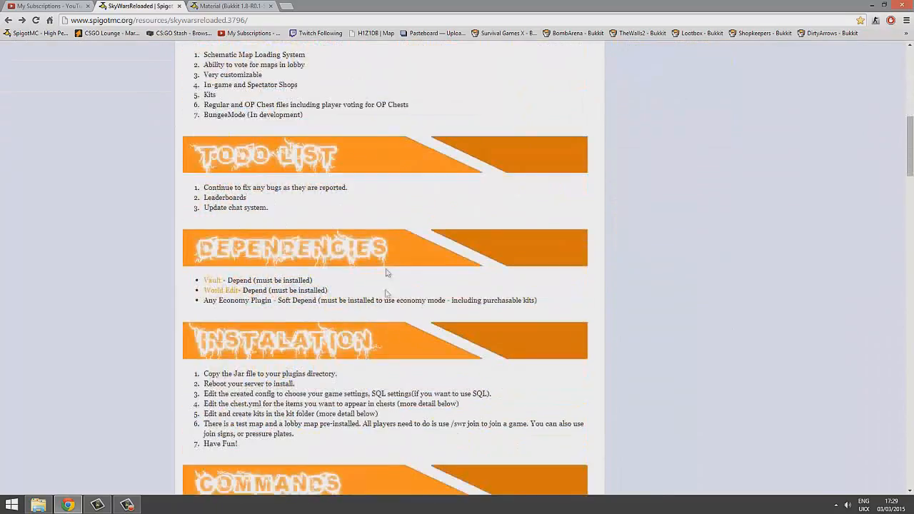